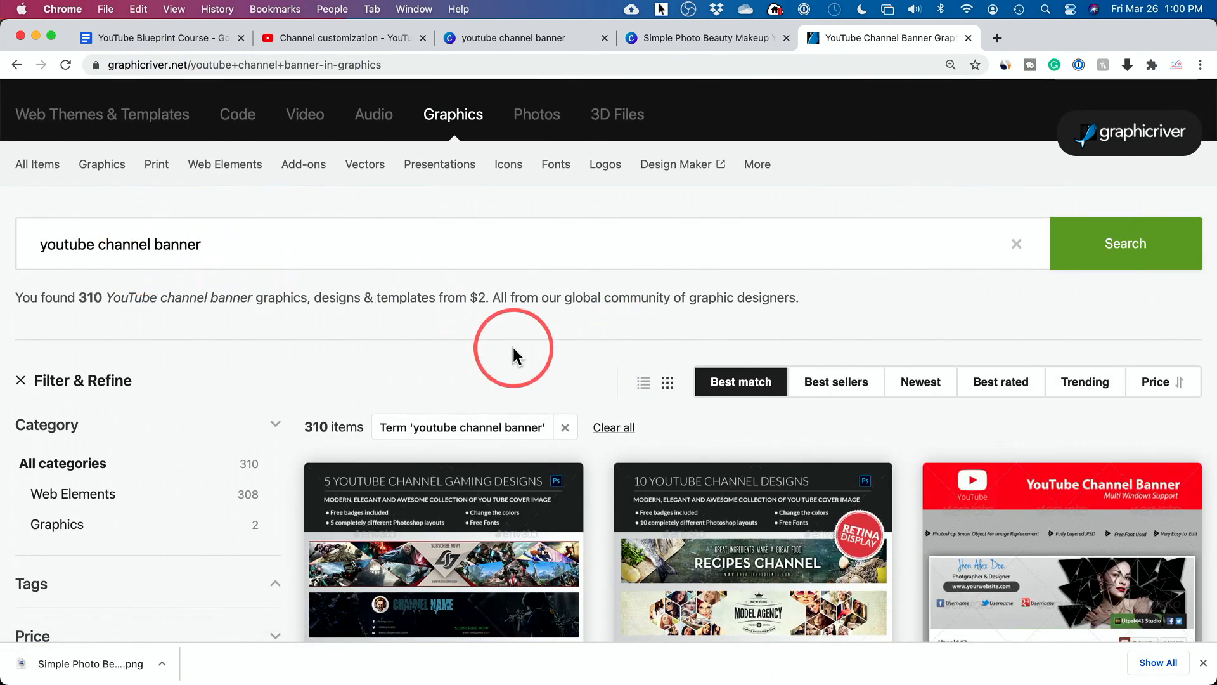
Filter the YouTube channel banner results to Top Sellers and browse for the Gaming banner.
scroll(down, 3)
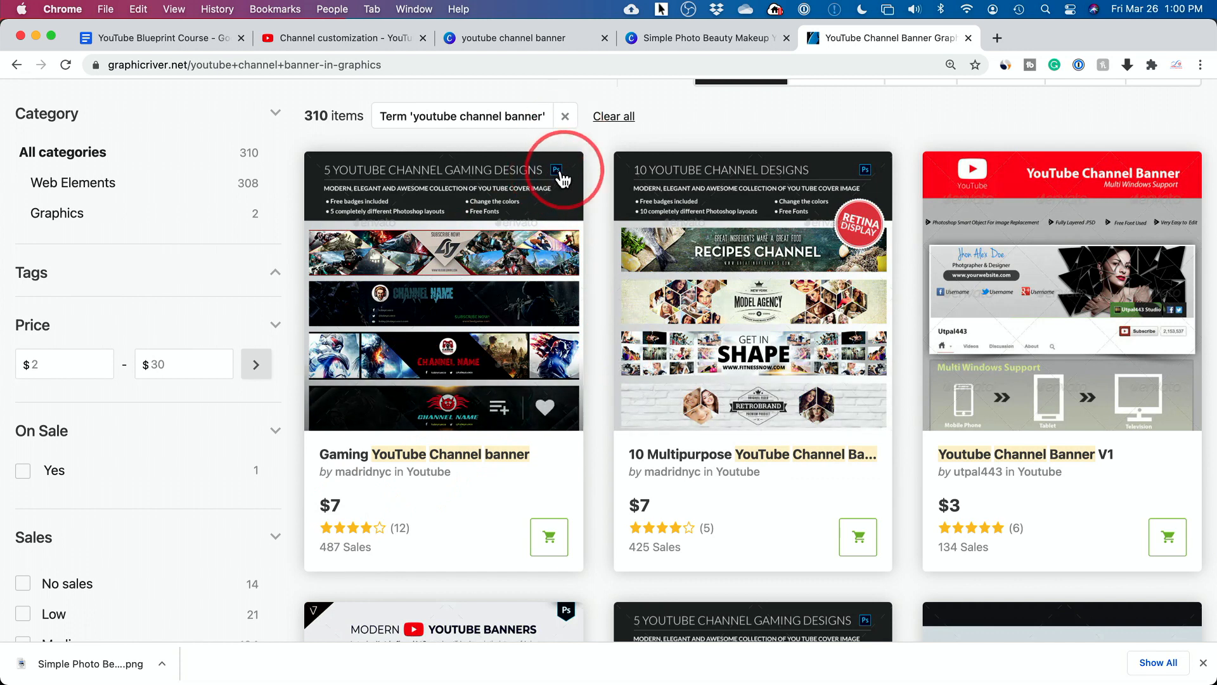
mouse_move(561, 180)
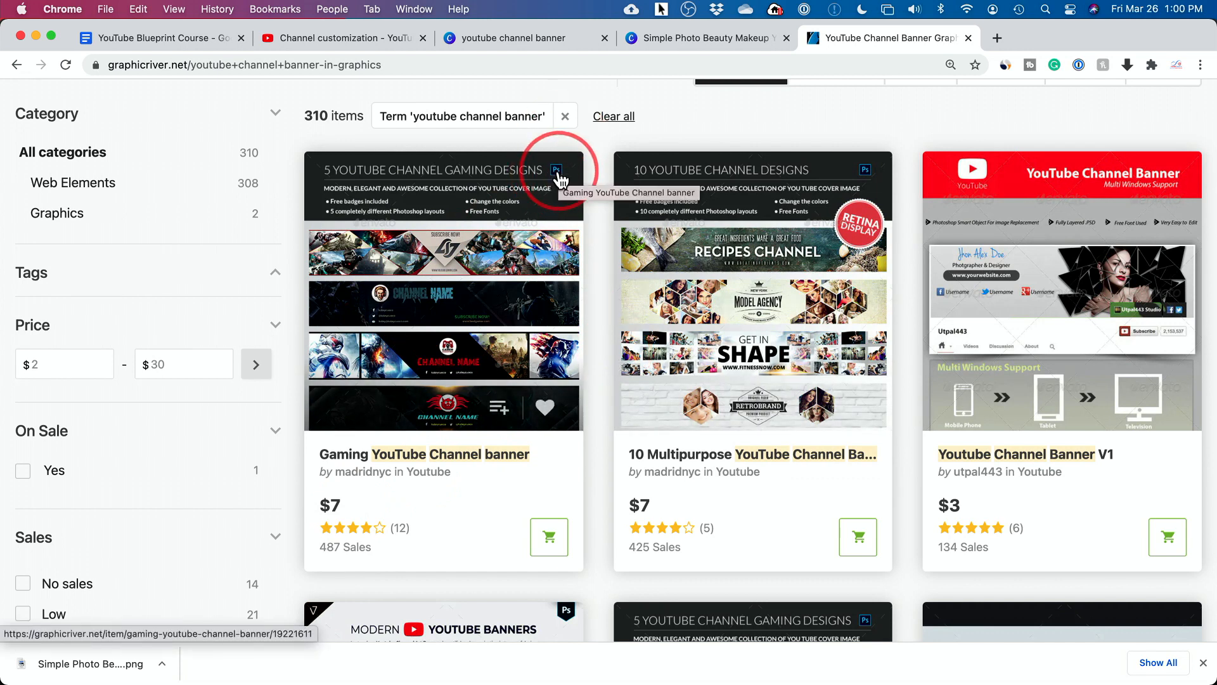
scroll(down, 3)
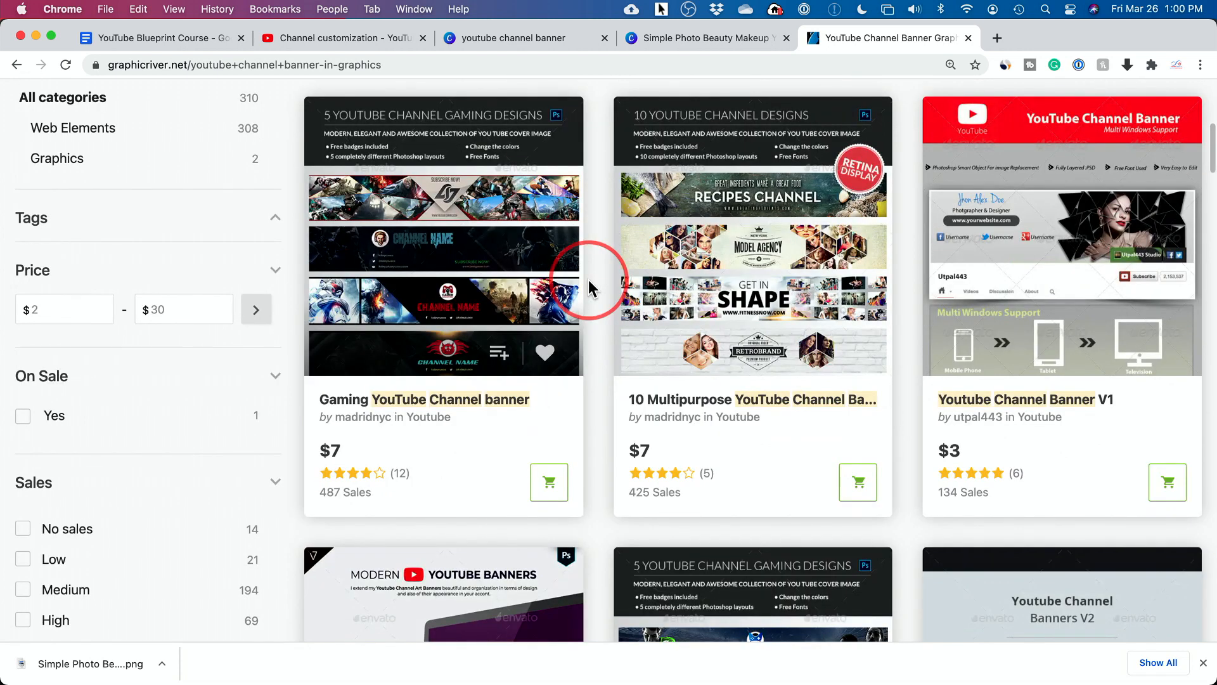
scroll(down, 3)
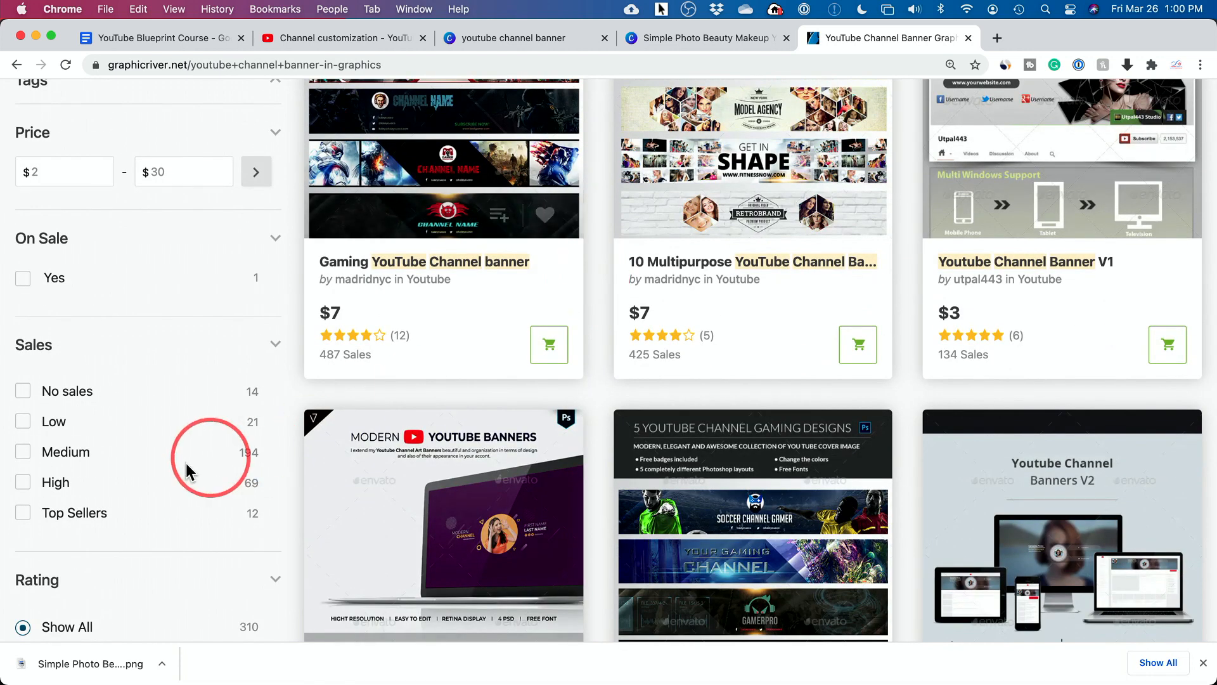
click(23, 513)
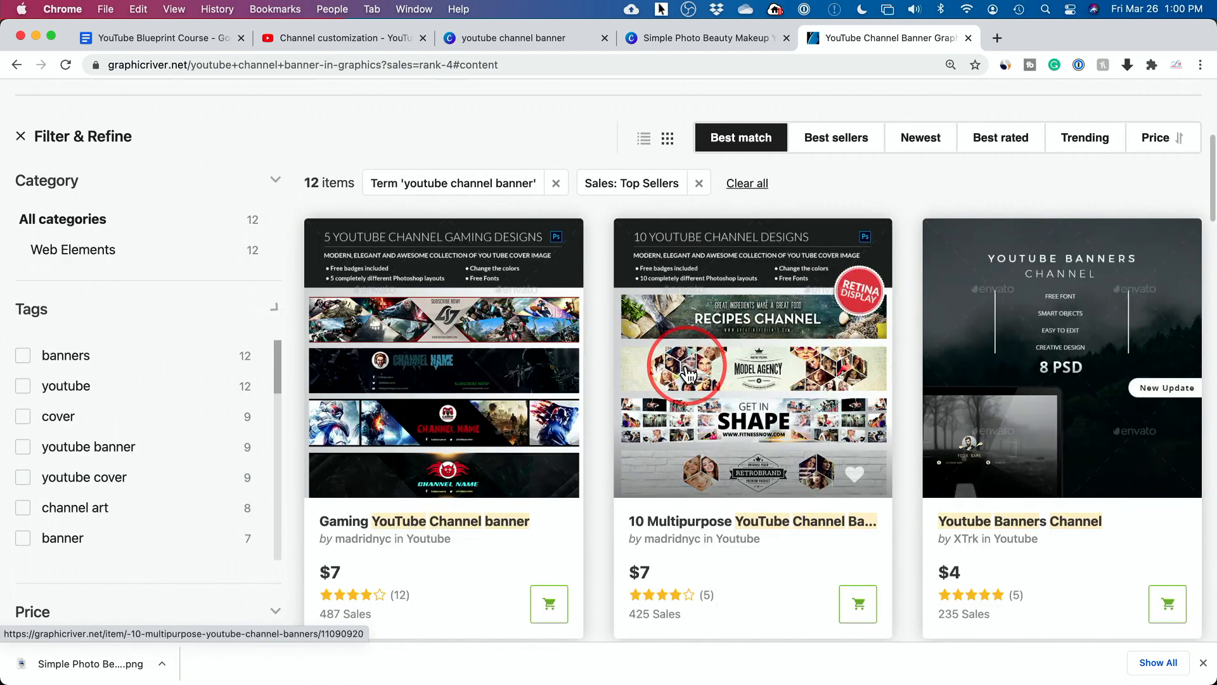
scroll(down, 3)
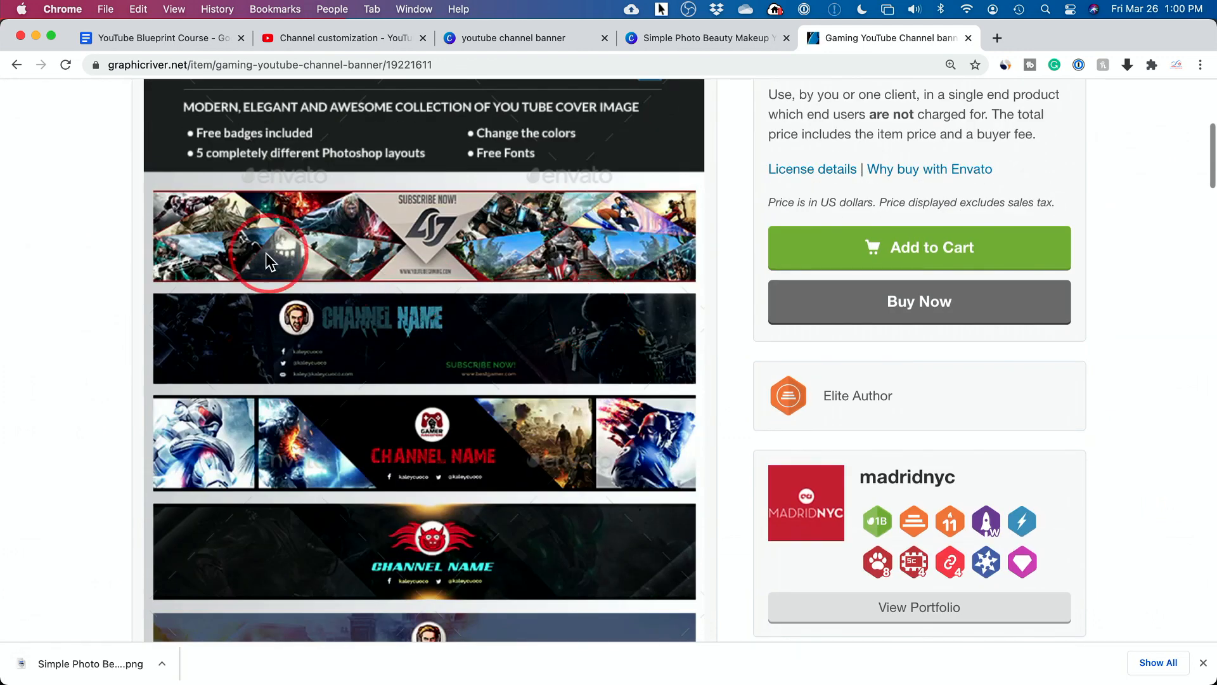
scroll(down, 3)
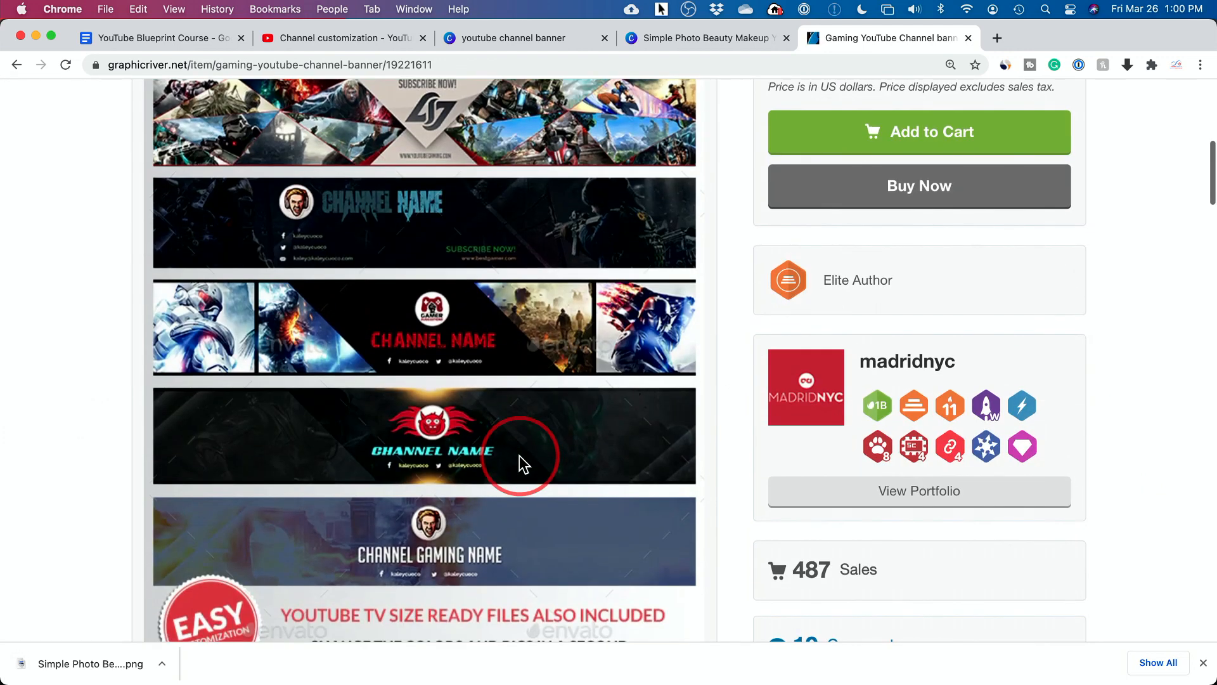
scroll(down, 3)
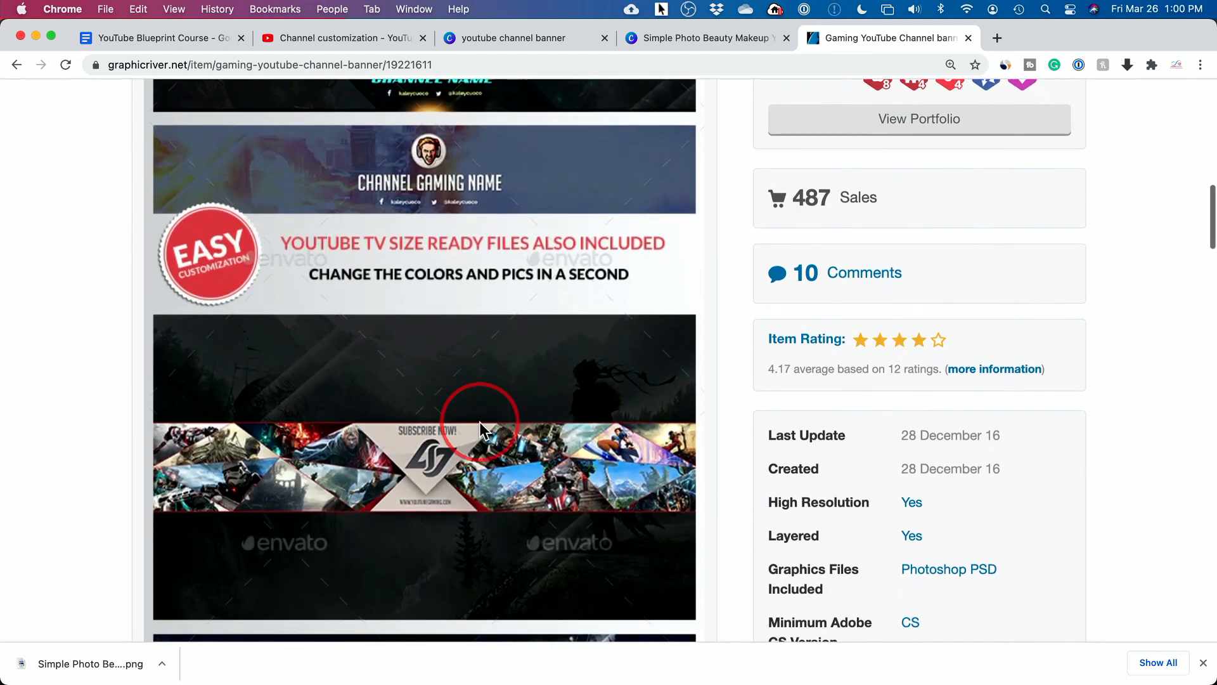
scroll(down, 3)
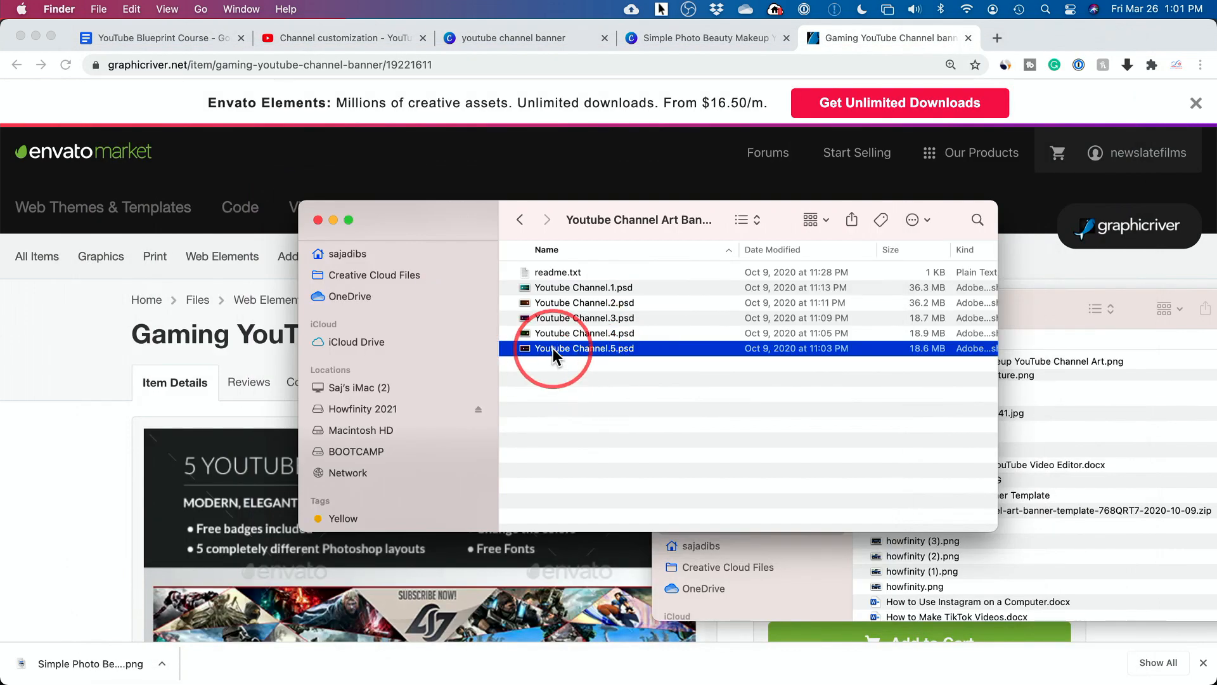
Open Youtube Channel.5.psd, the House Music live stream banner, in Photoshop.
double_click(582, 348)
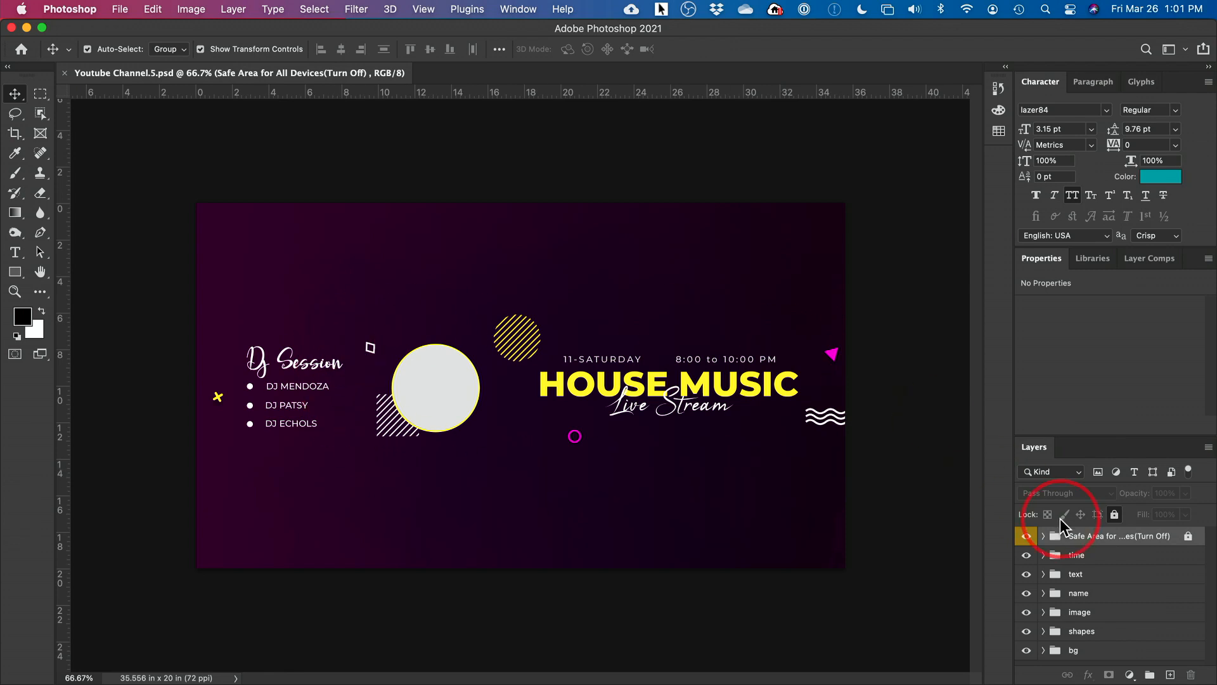
click(1027, 536)
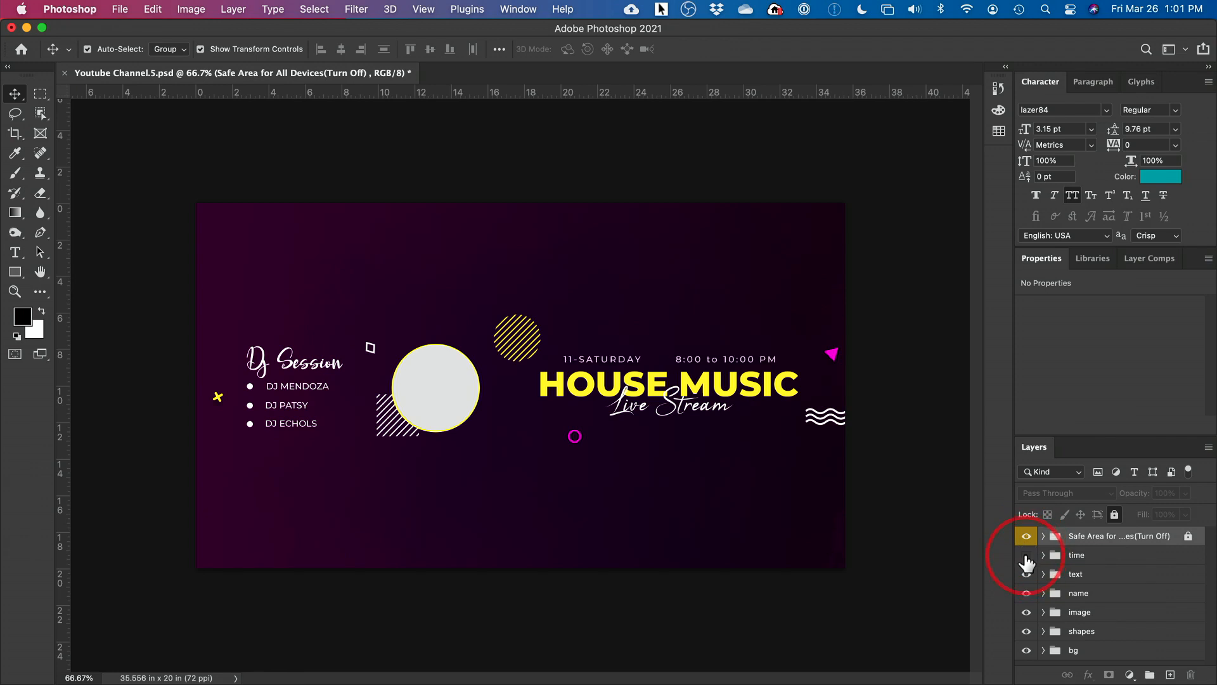
click(1025, 554)
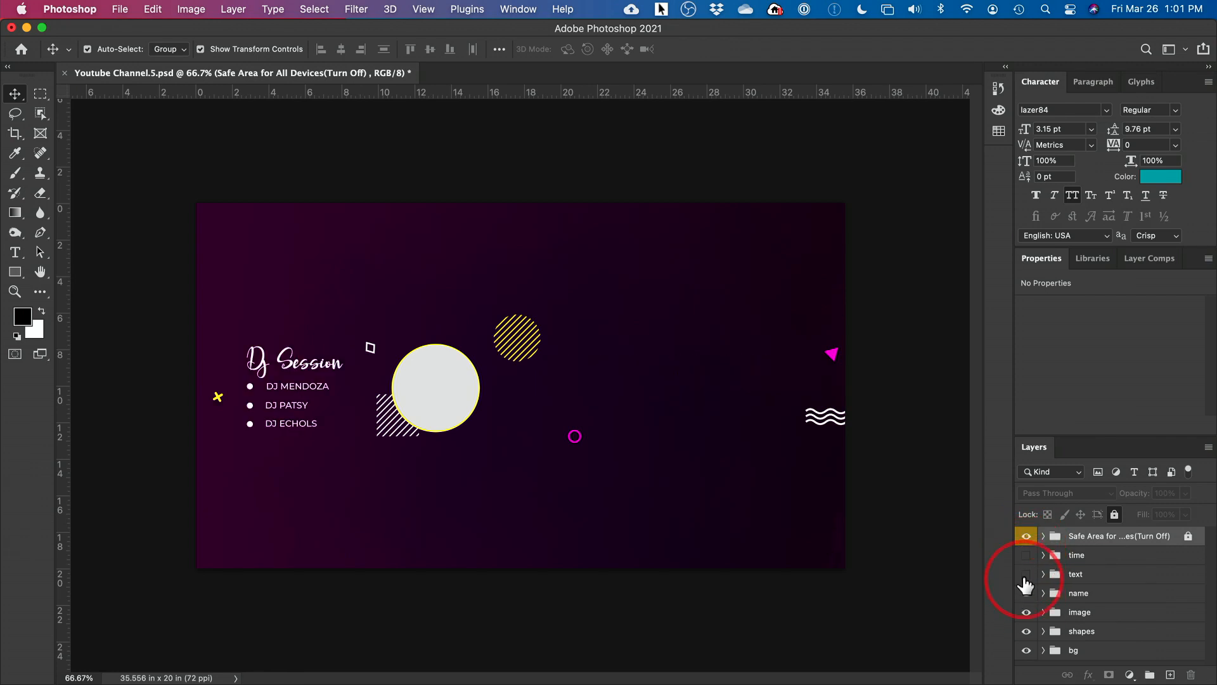
click(1026, 573)
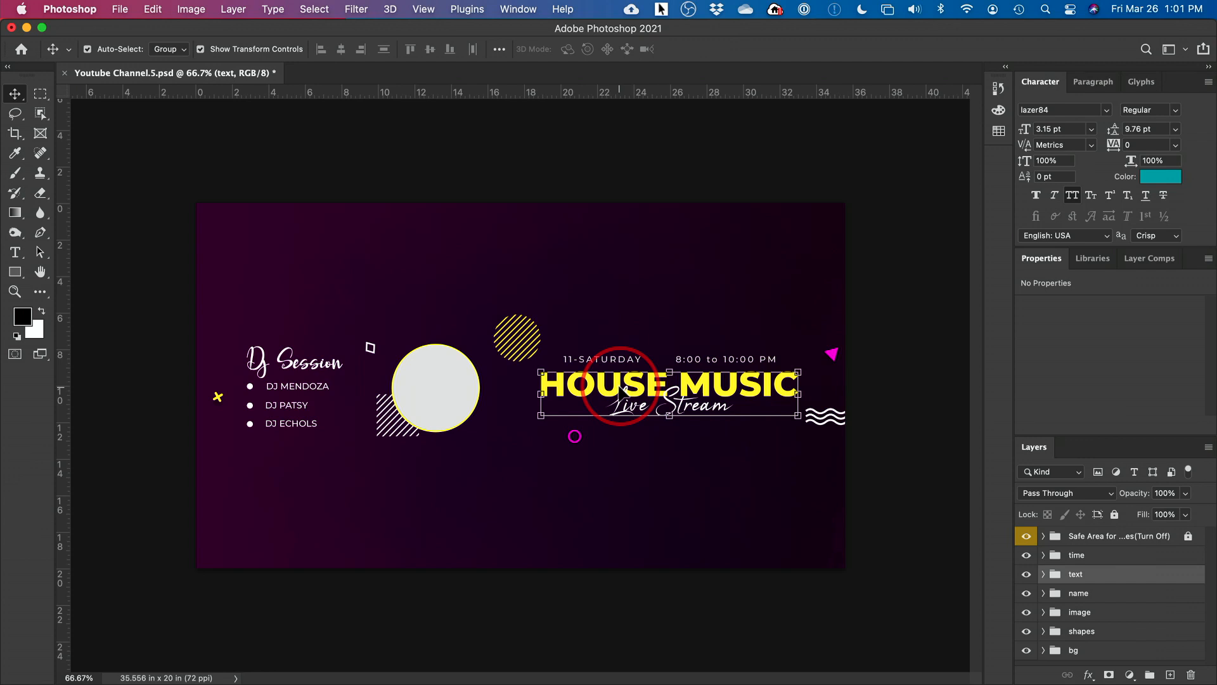
drag(617, 388, 672, 423)
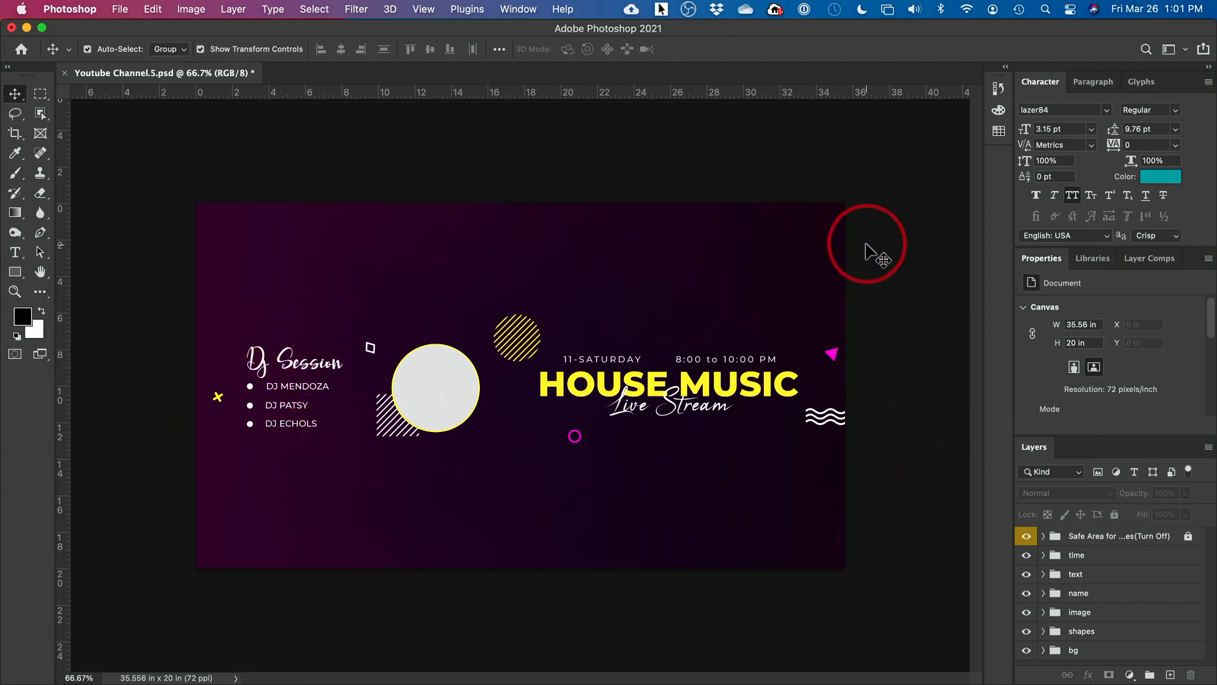
mouse_move(796, 517)
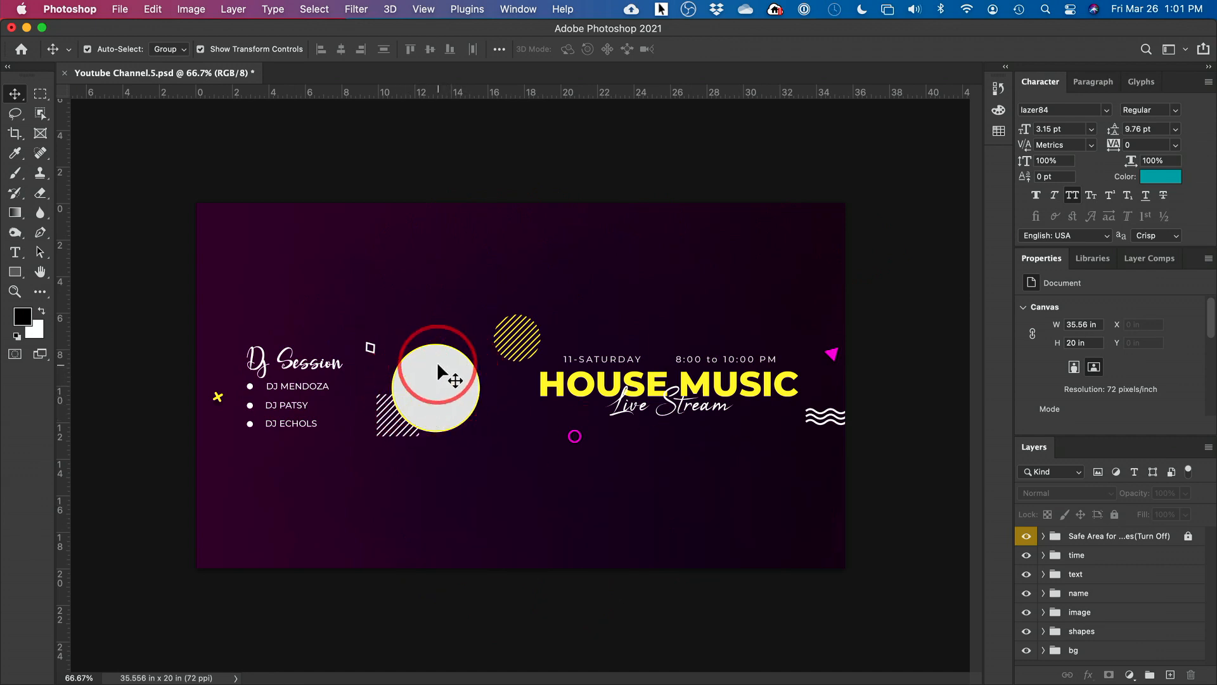
drag(439, 371, 447, 395)
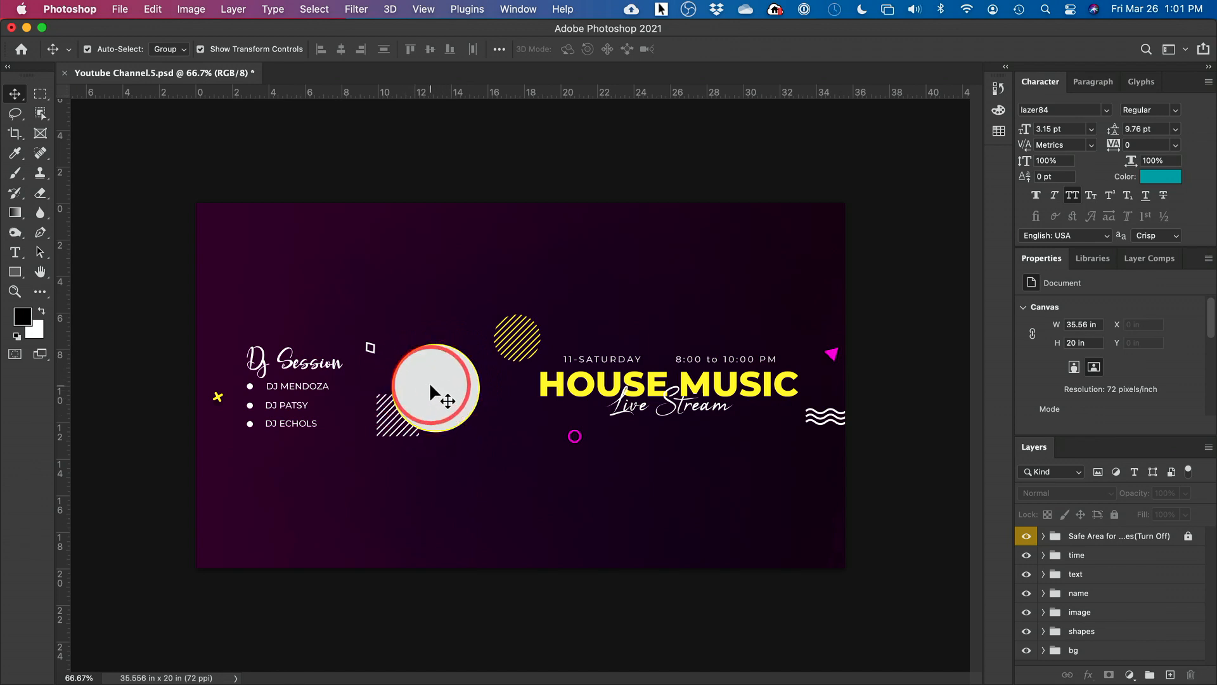
drag(431, 388, 632, 411)
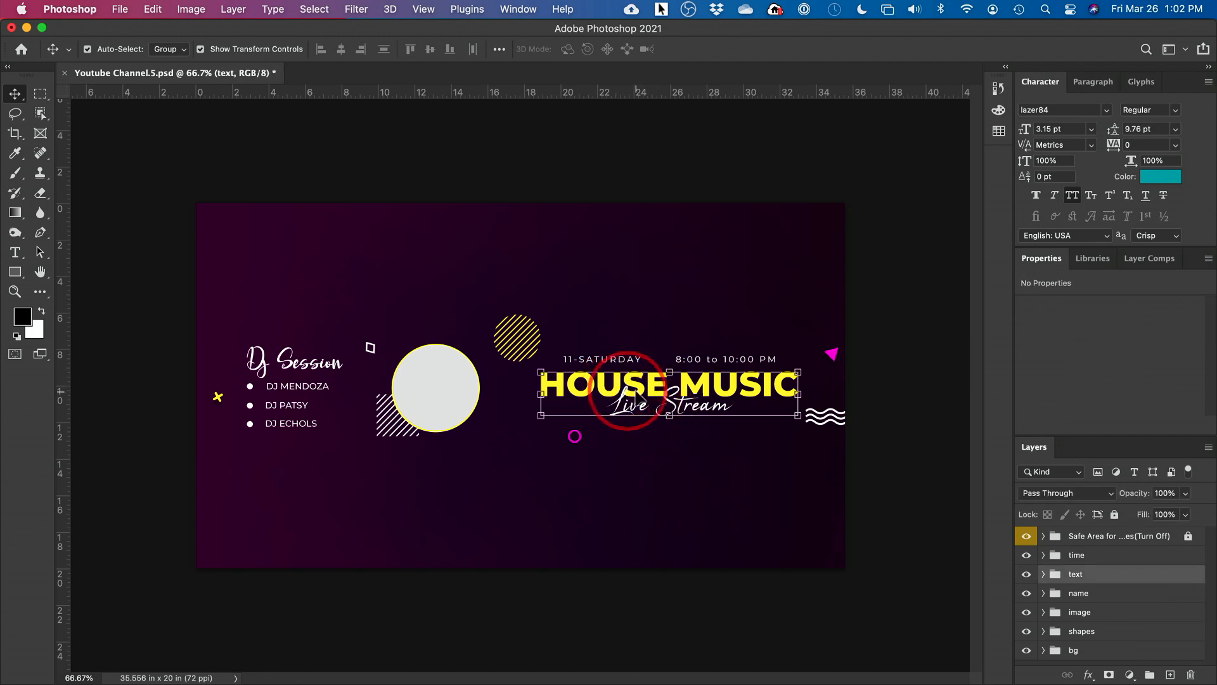
Retype the HOUSE MUSIC headline text as CREATOR ROOM.
click(1044, 574)
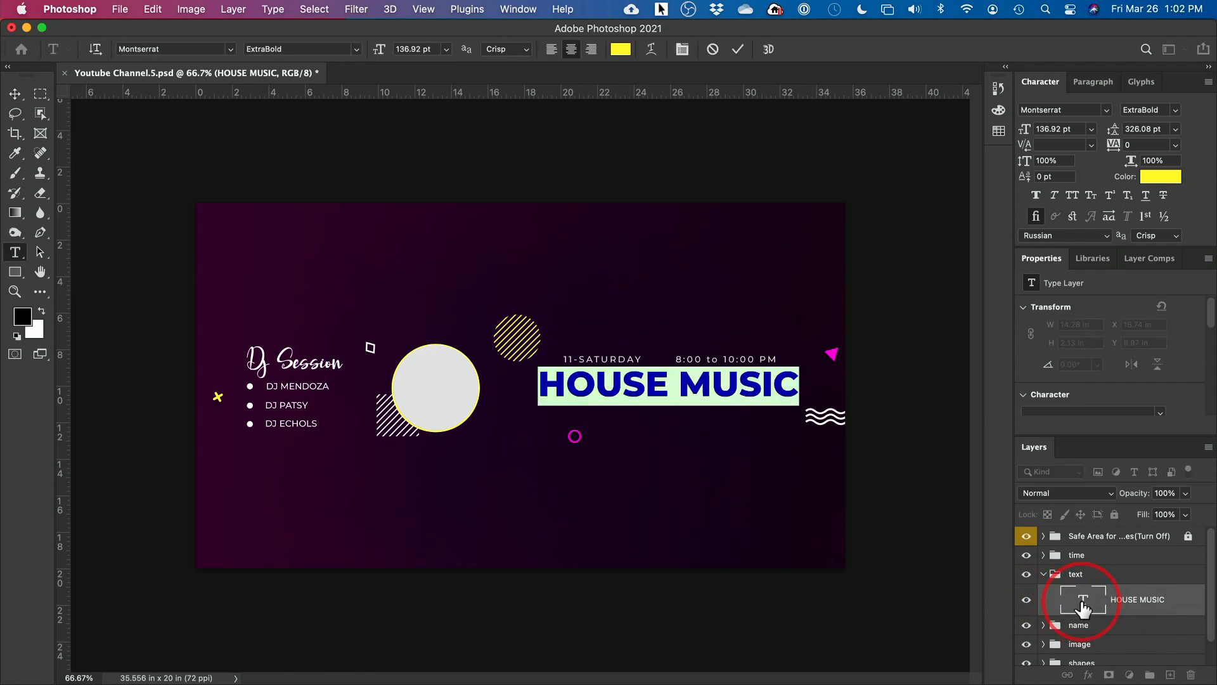
text(creator)
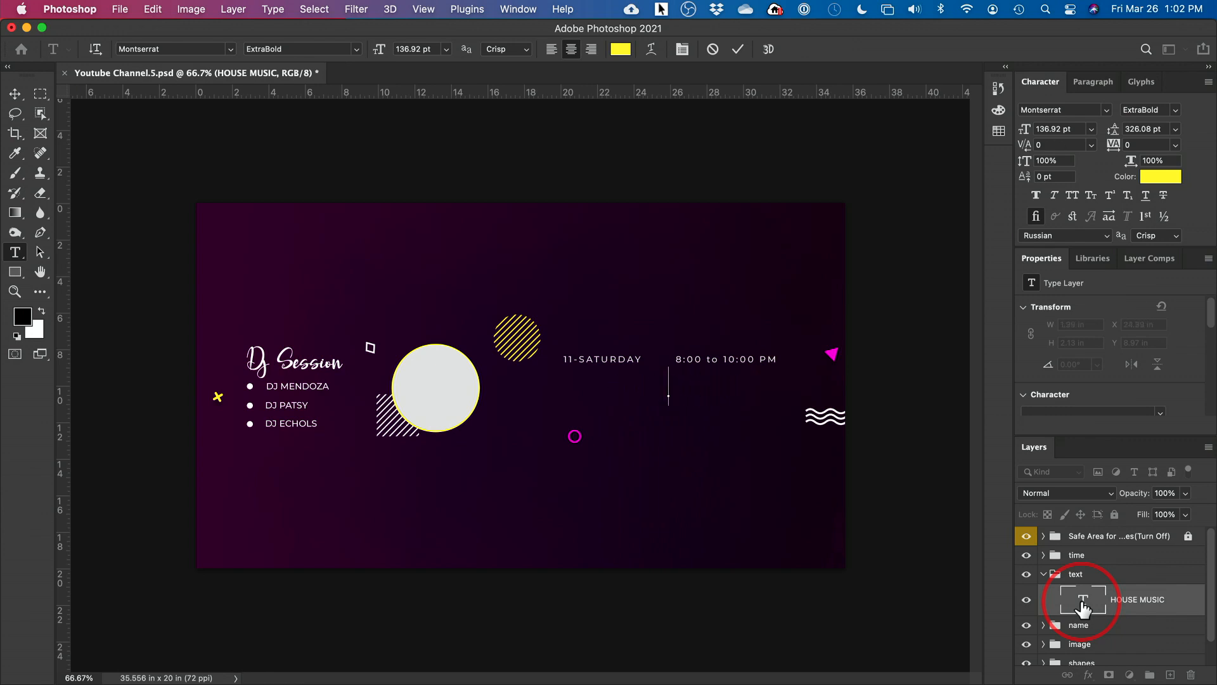
text(CREATOR ROOM)
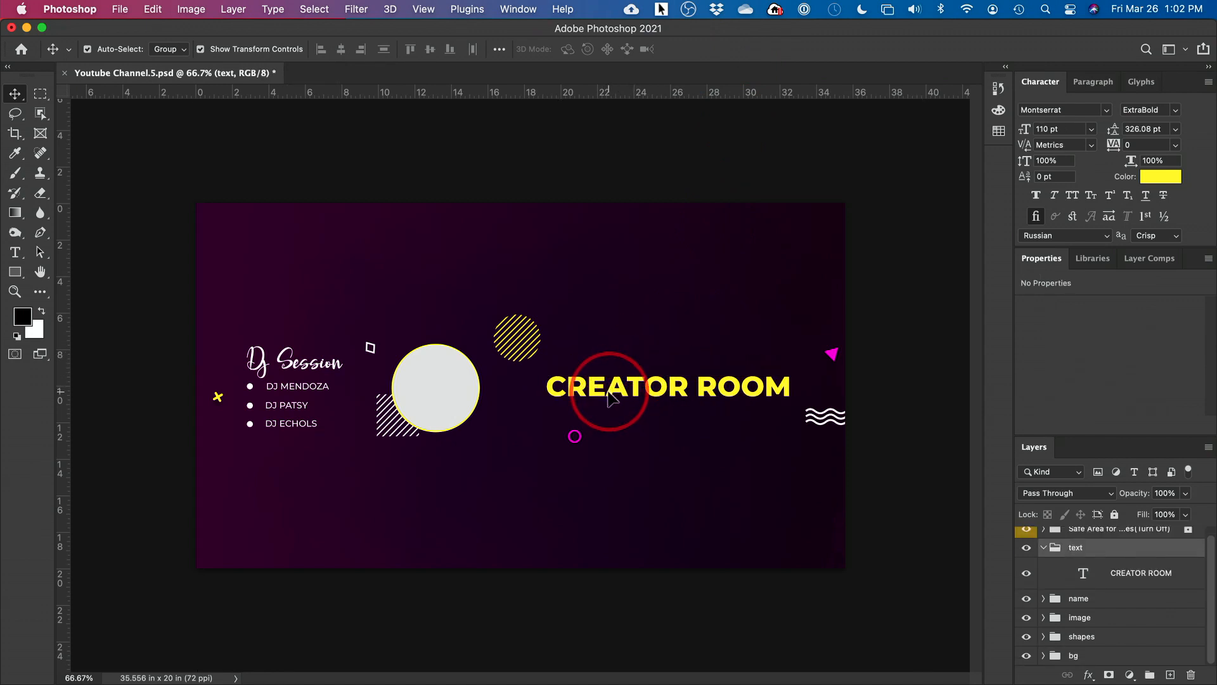
Nudge CREATOR ROOM higher and place a duplicate of the layer just below it.
drag(609, 400, 610, 377)
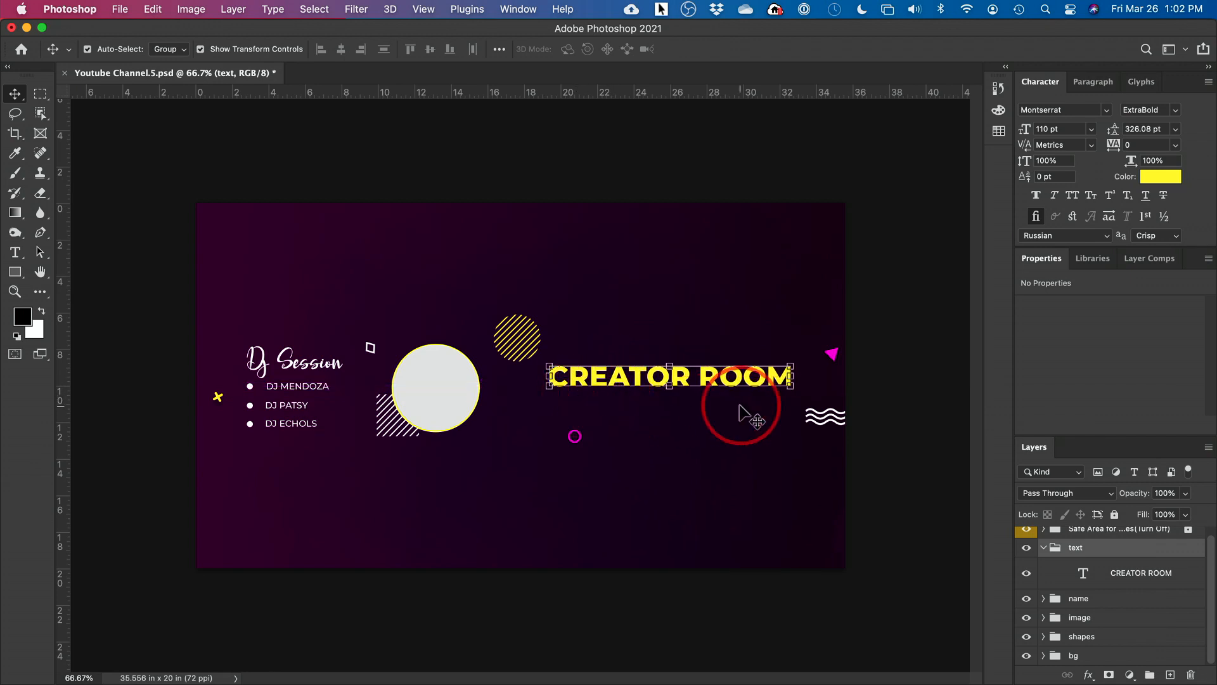
click(1141, 573)
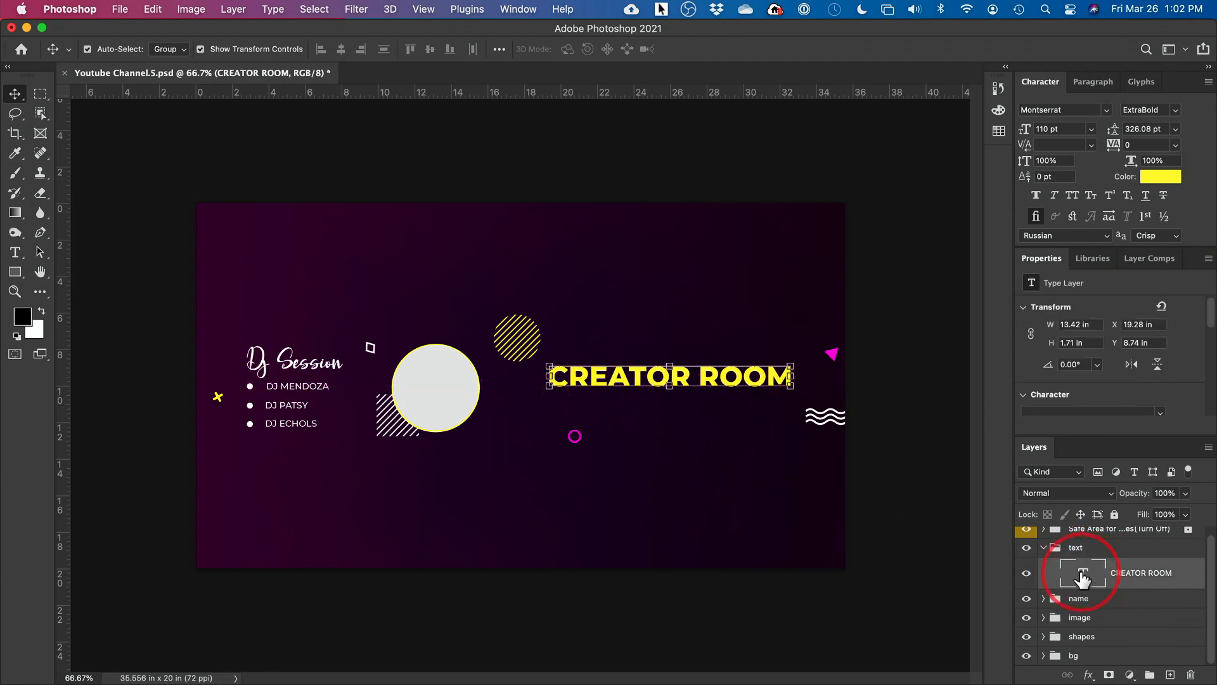
right_click(1082, 574)
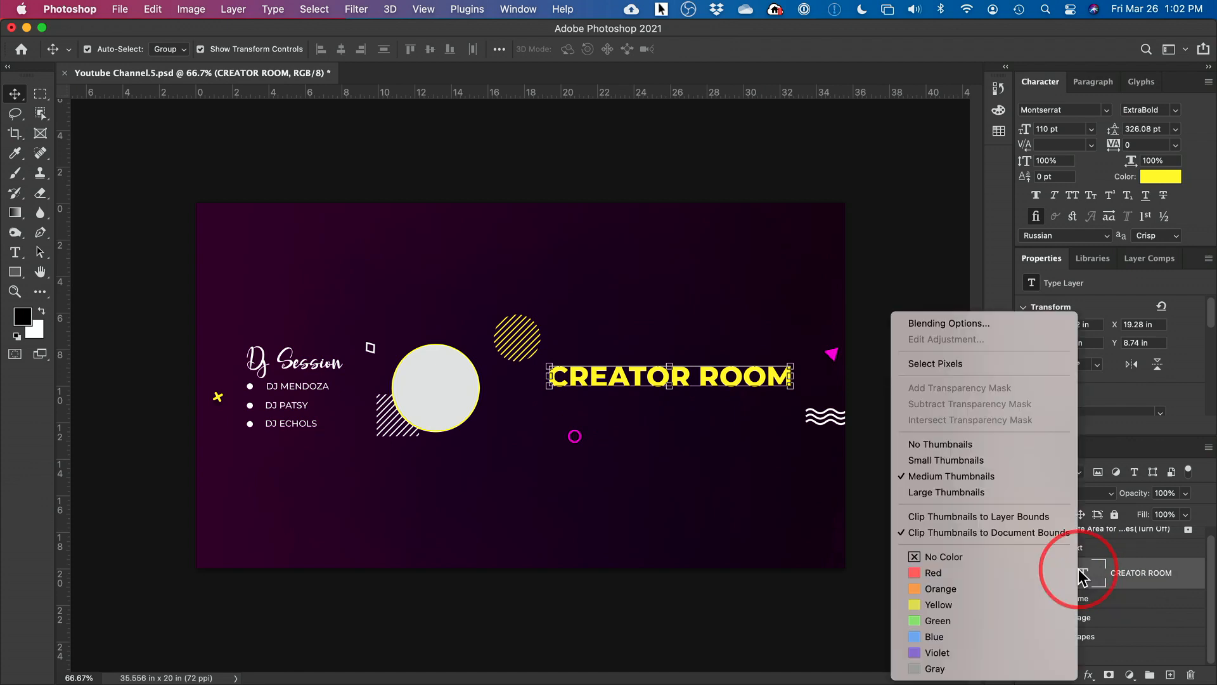
mouse_move(1090, 578)
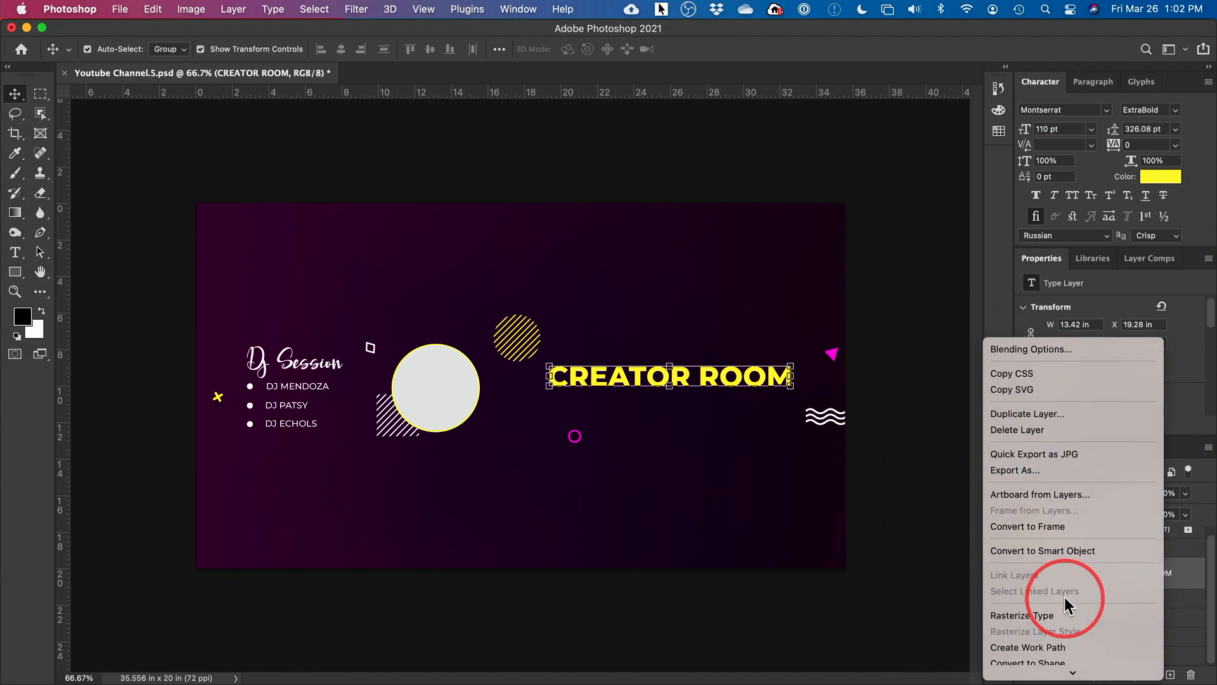
click(1026, 412)
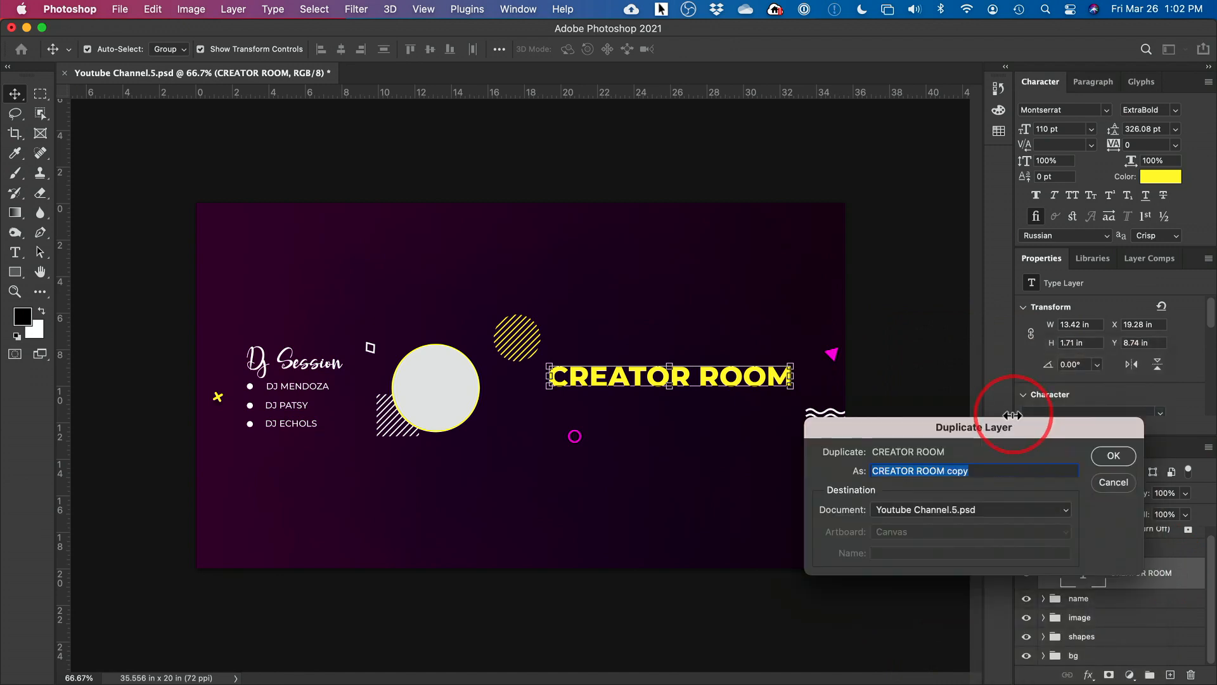
click(1114, 455)
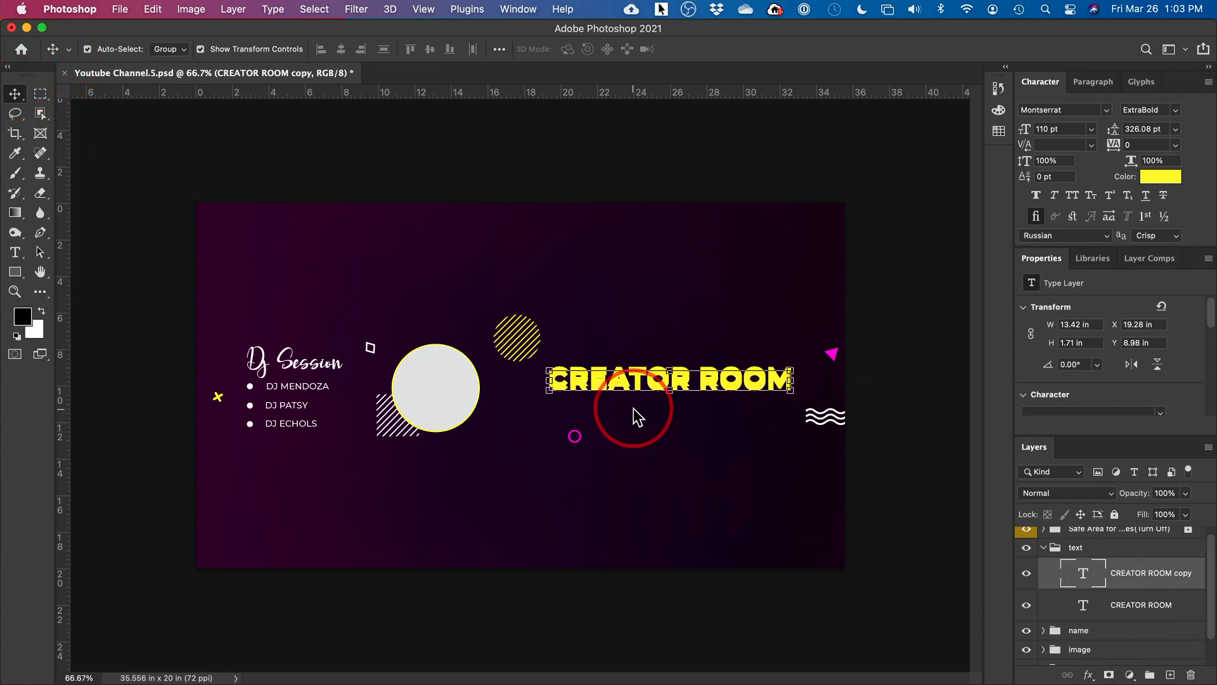
drag(669, 379, 670, 396)
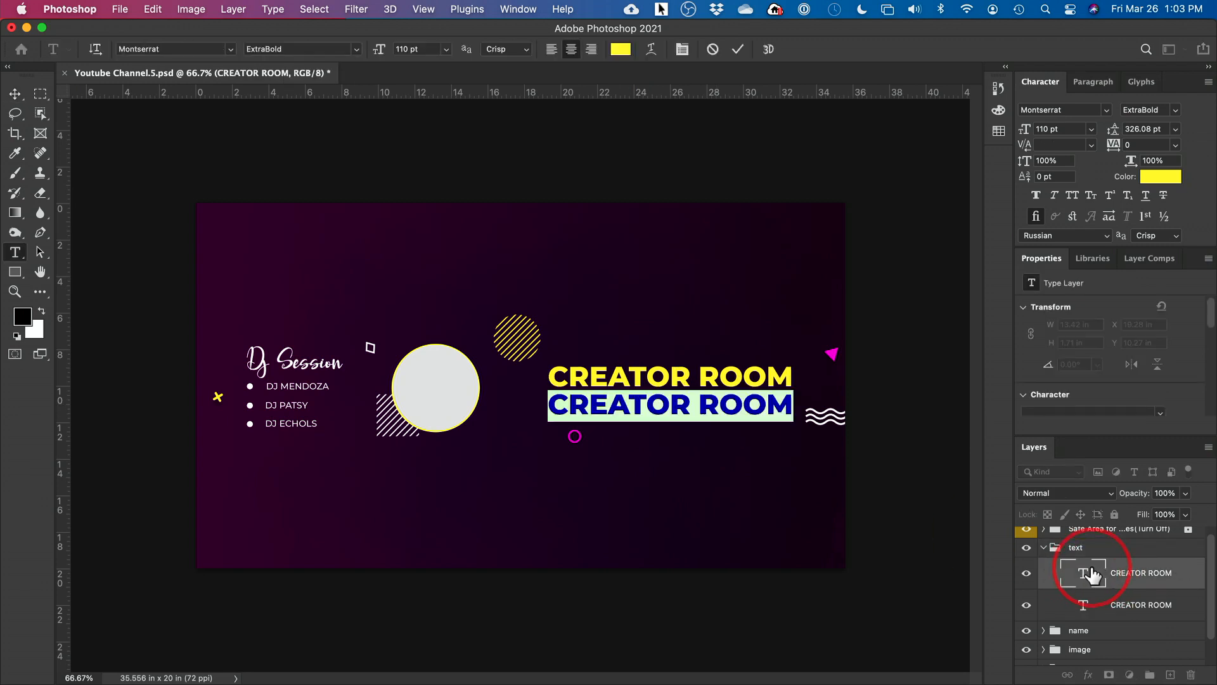
Retype the copy as PLACE FOR CONTENT CREATORS in Medium weight.
text(PLACE FOR CONTENT)
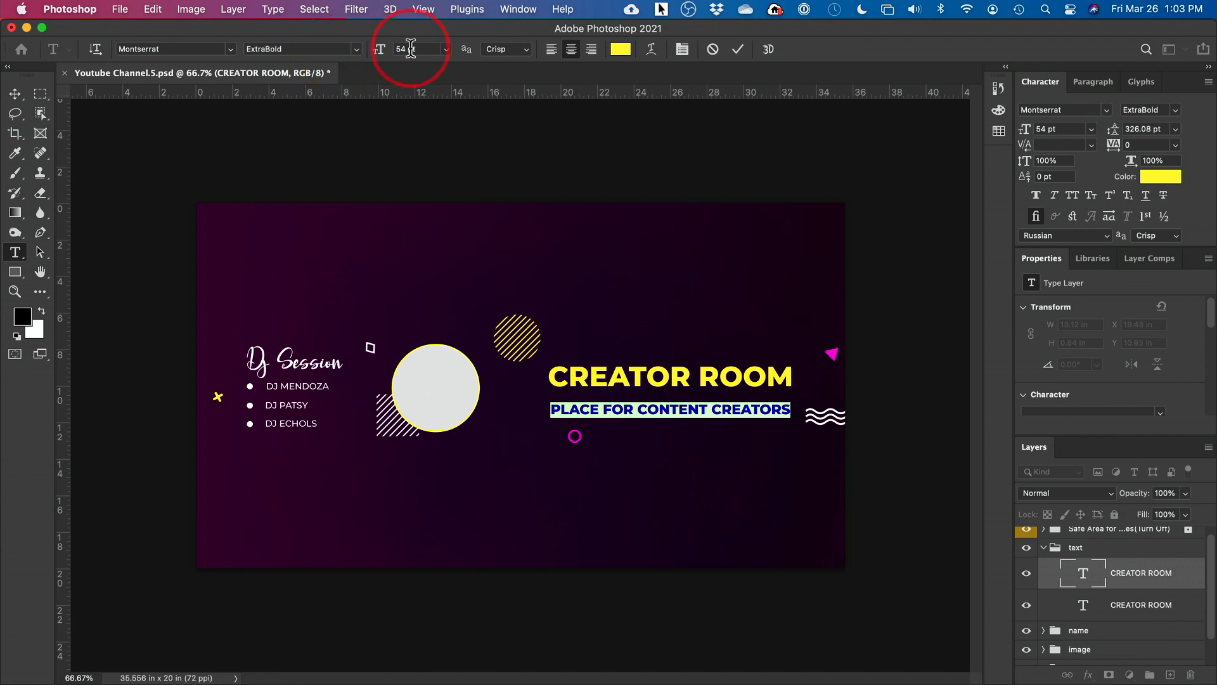
click(301, 48)
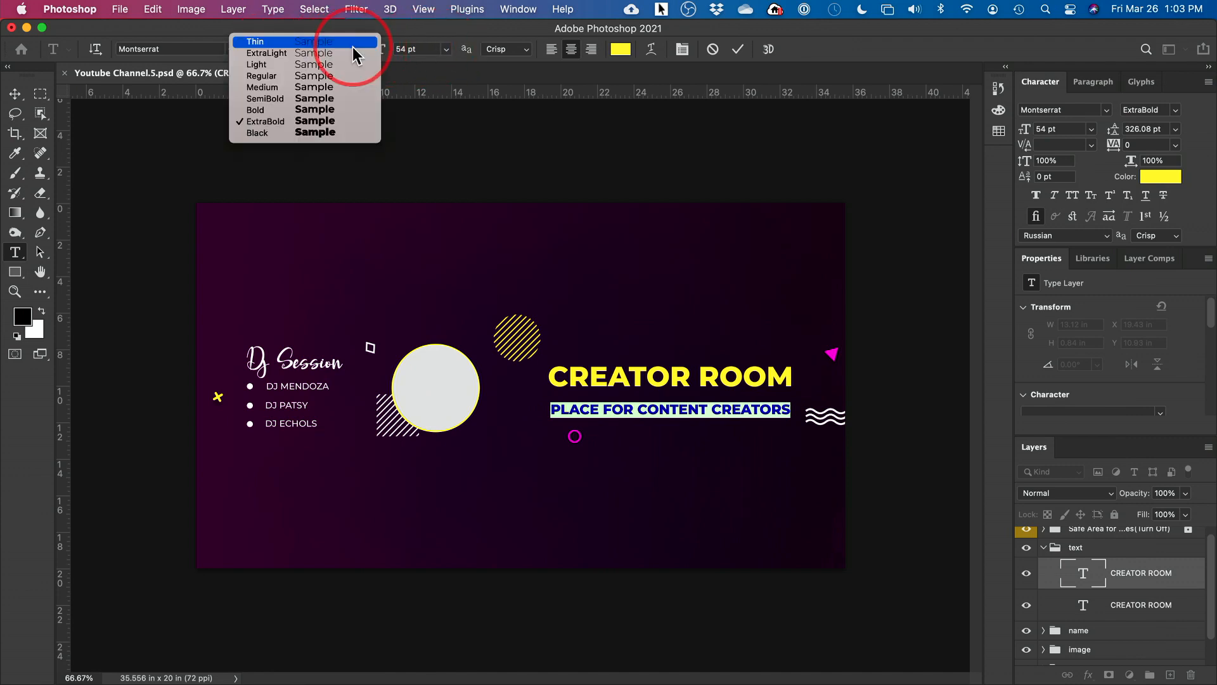
mouse_move(286, 86)
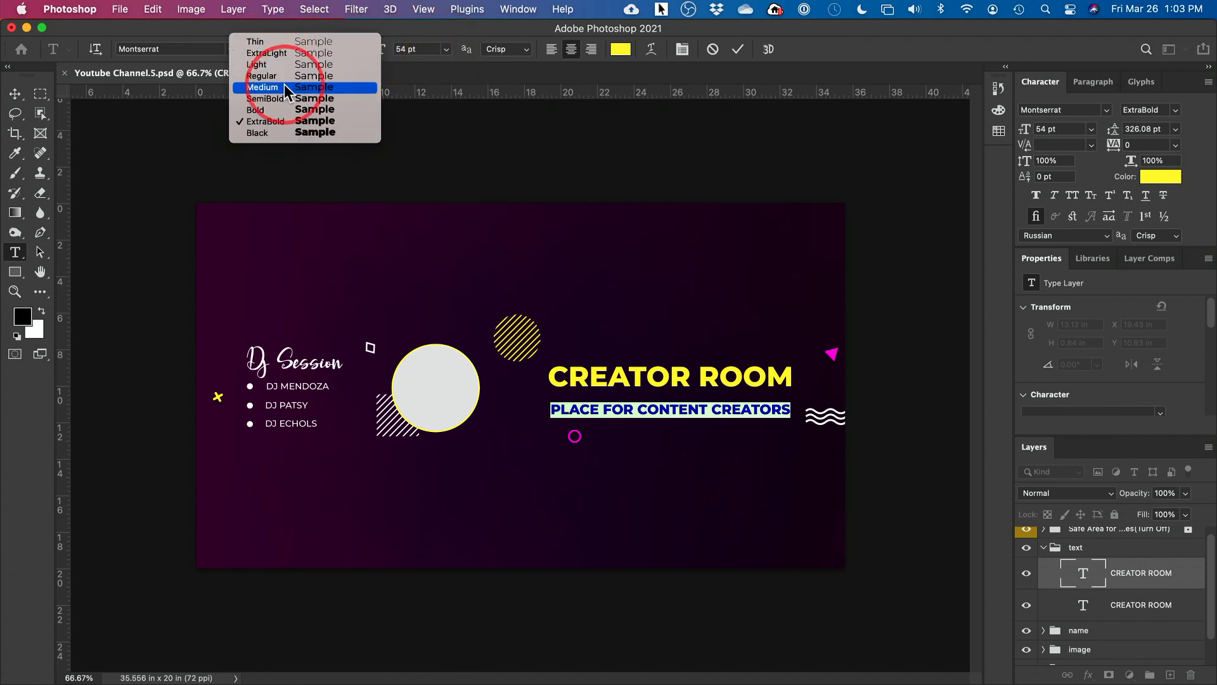
click(263, 87)
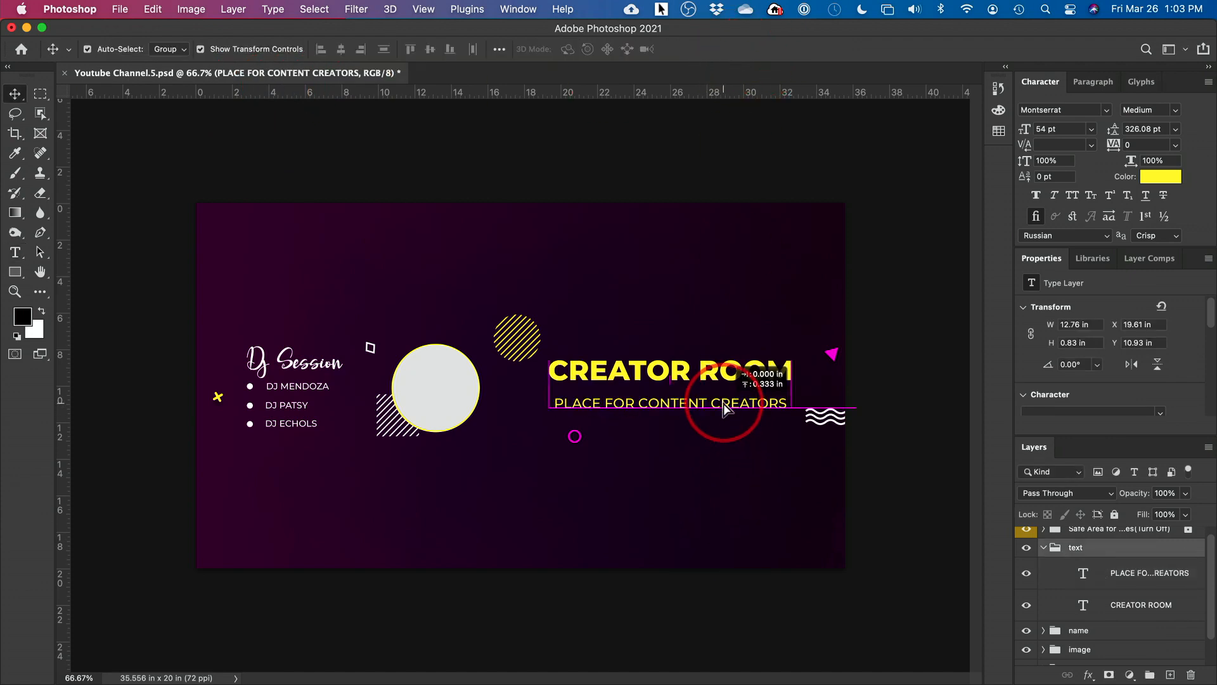
click(1149, 573)
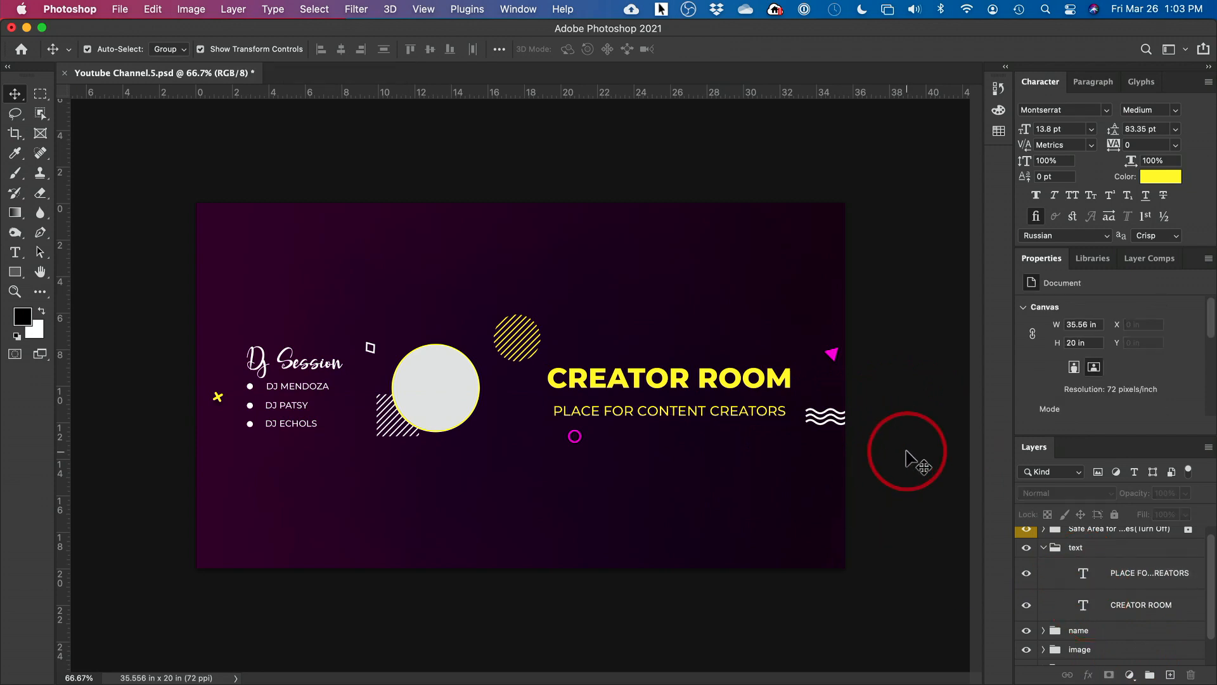
mouse_move(823, 462)
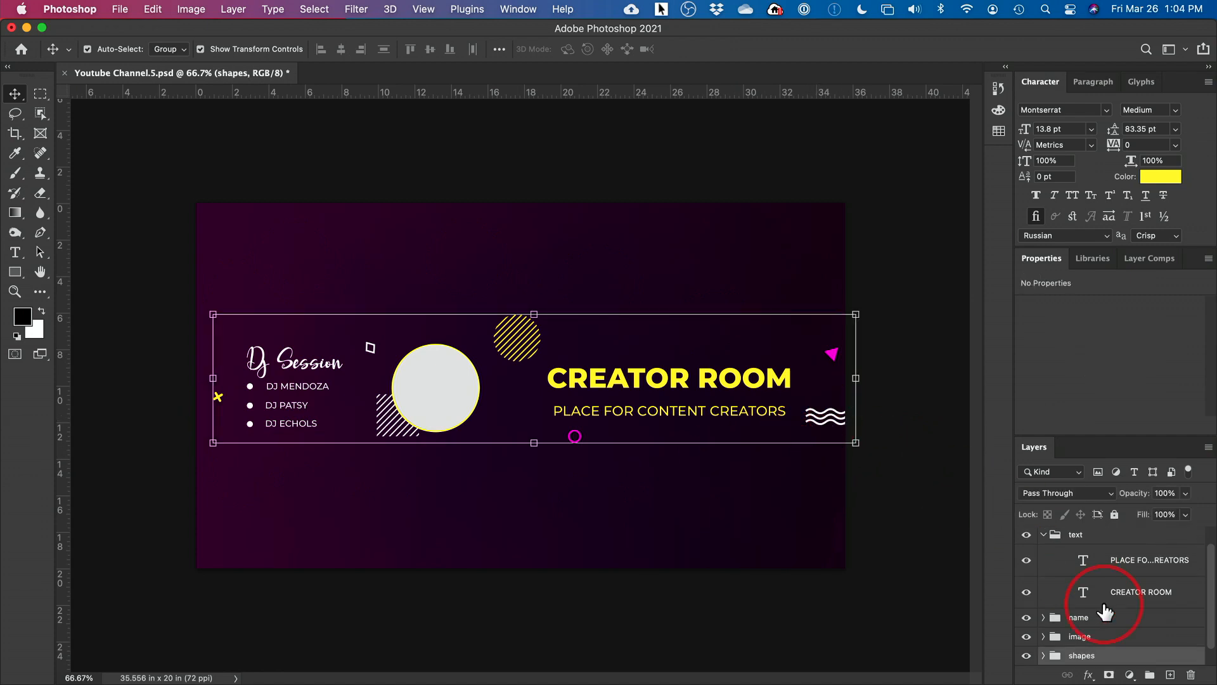
Expand the name group and remove the Dj Session script text layer.
click(1044, 596)
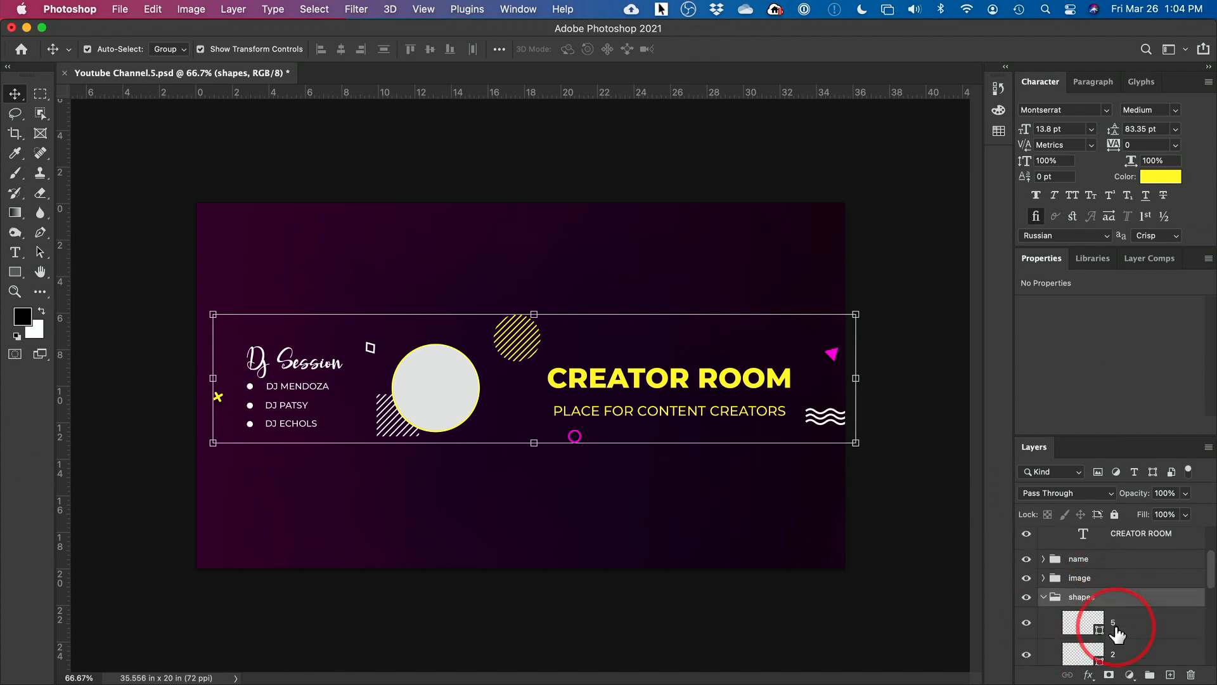
scroll(down, 3)
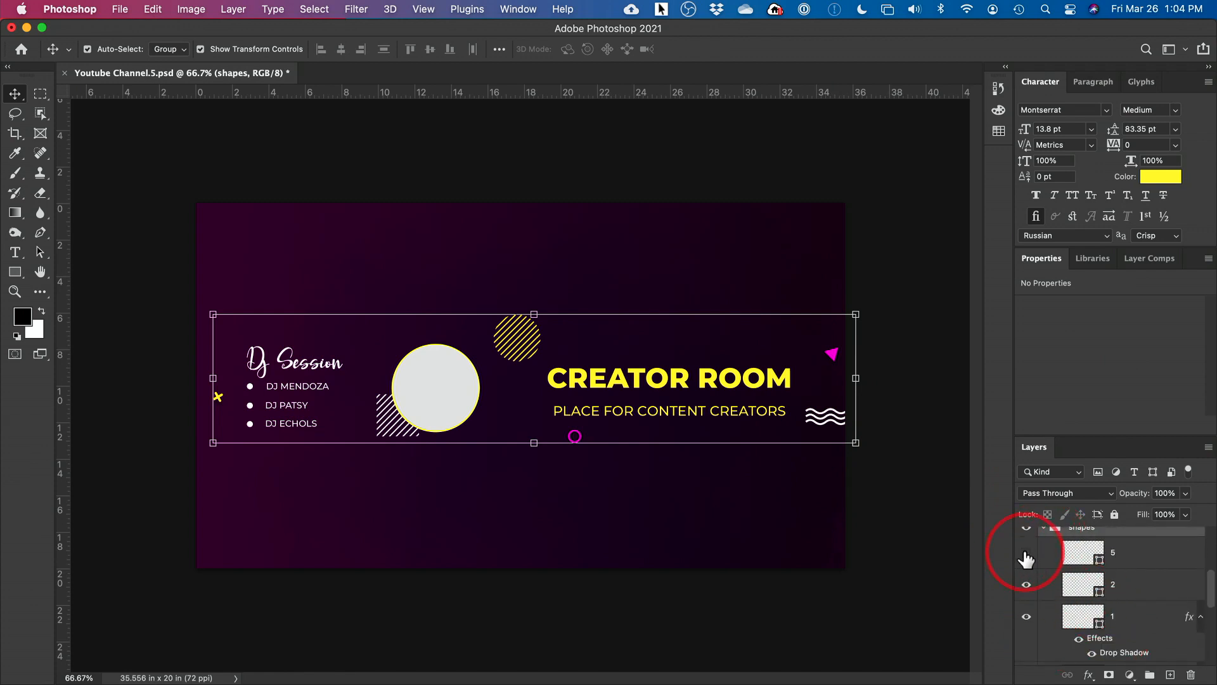
click(1080, 584)
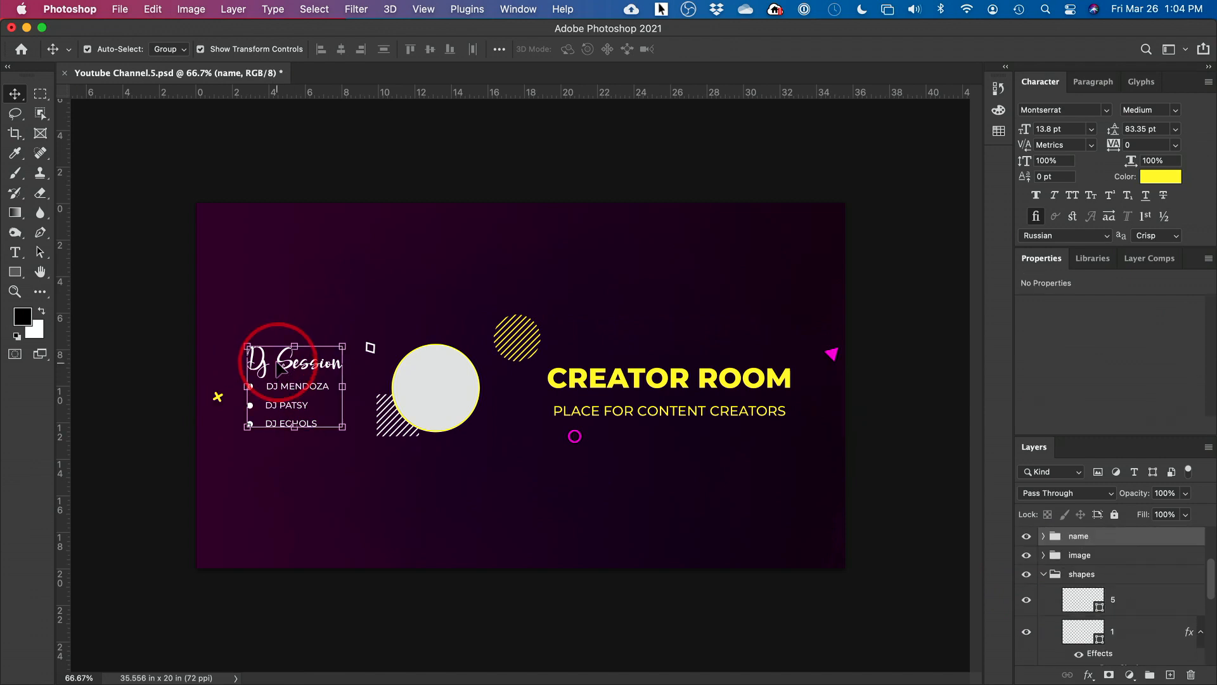
click(1045, 536)
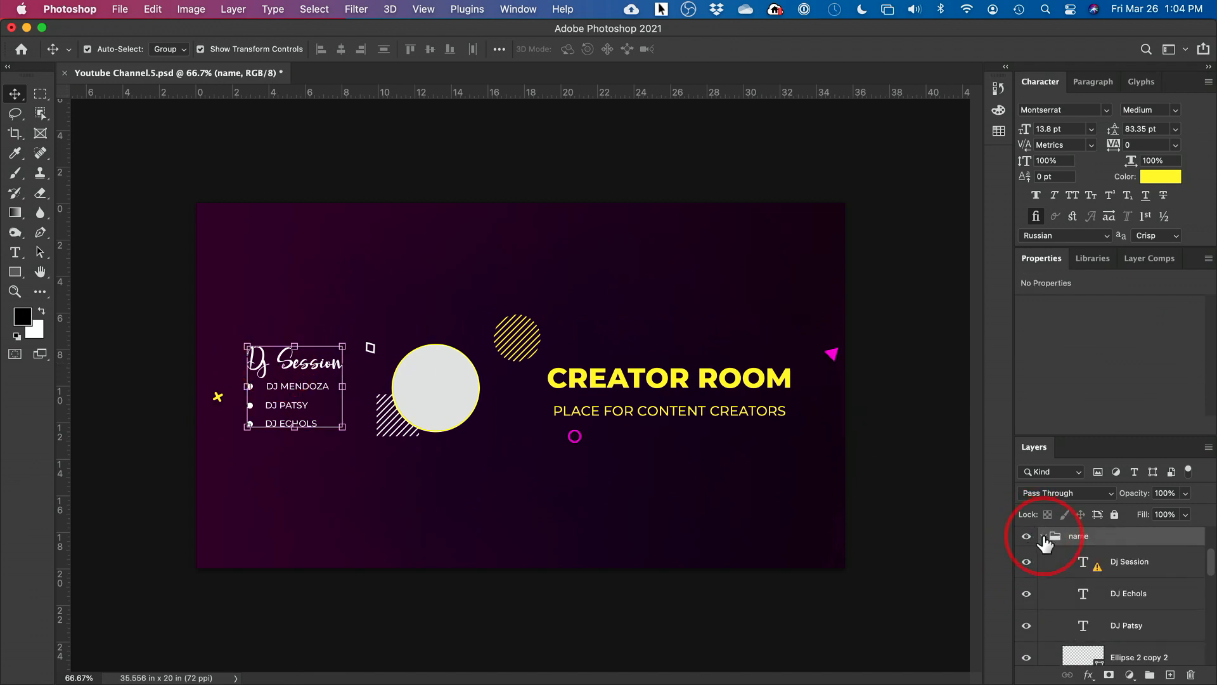
click(1130, 561)
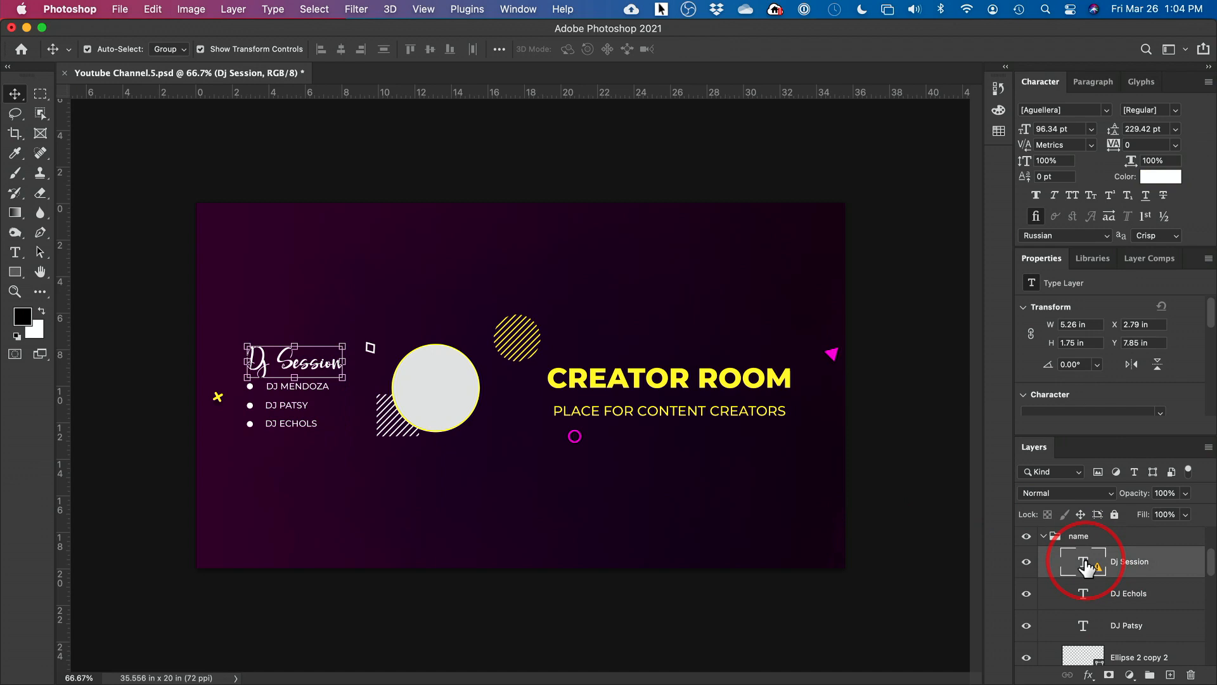
click(1131, 562)
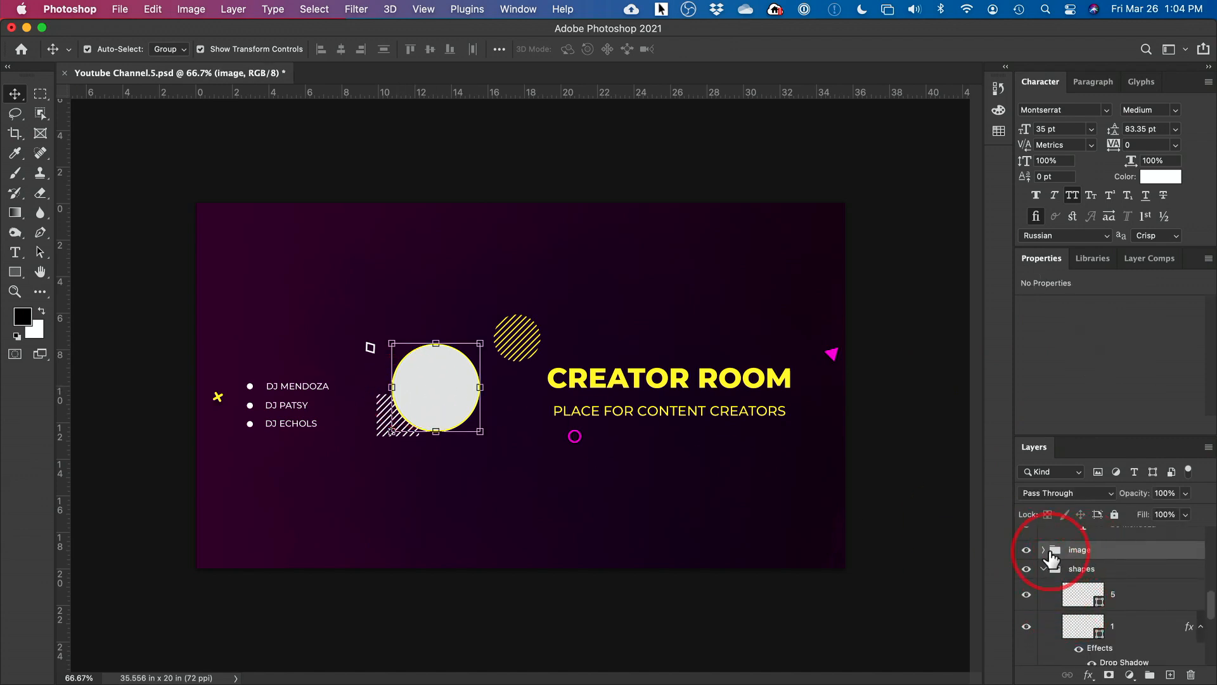
Position the face photo over the circle inside the image group.
click(1044, 550)
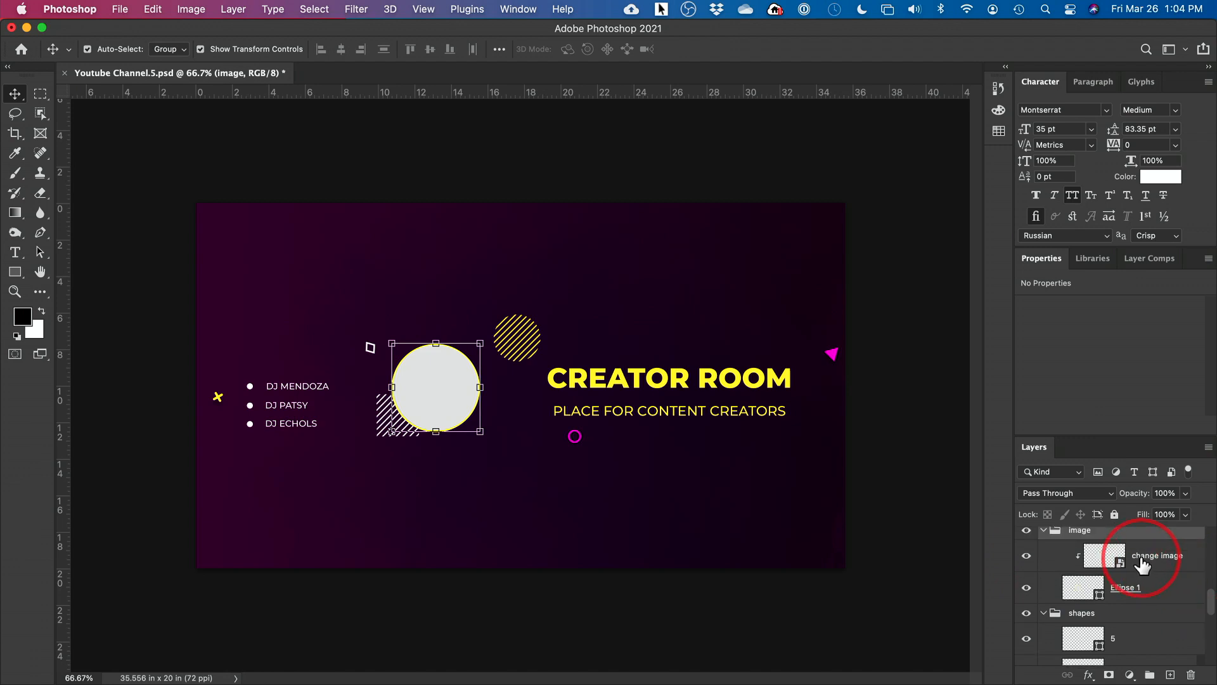
mouse_move(363, 342)
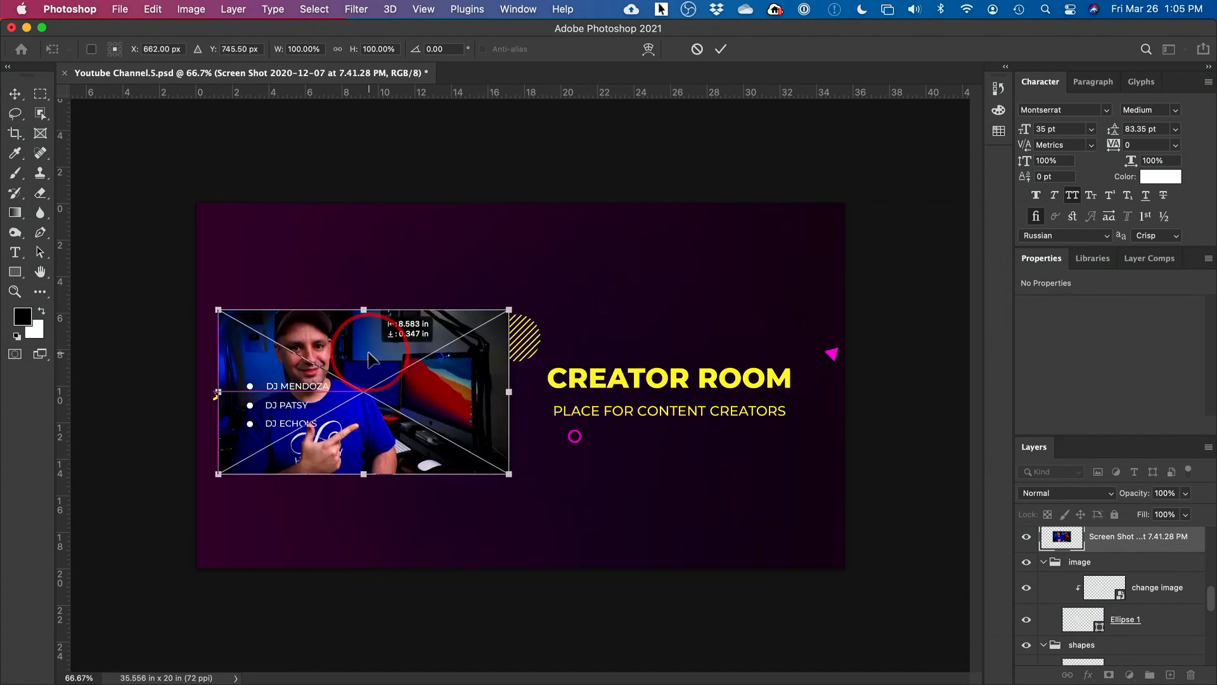
drag(373, 357, 392, 350)
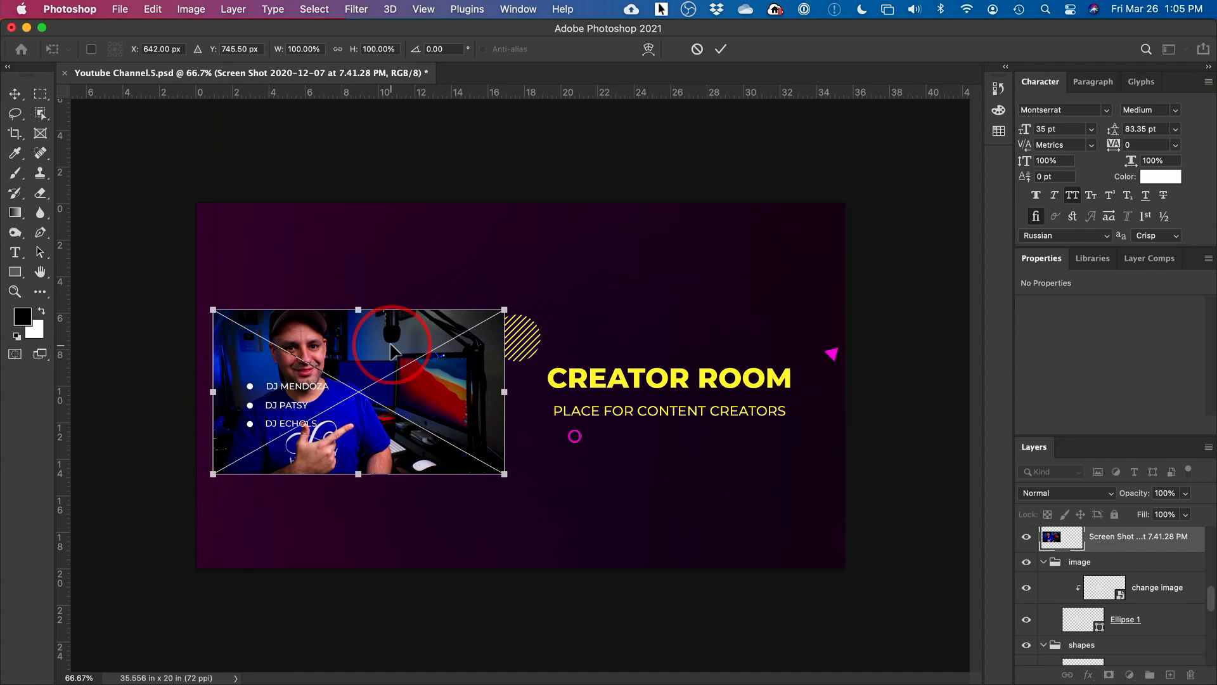
drag(357, 392, 601, 401)
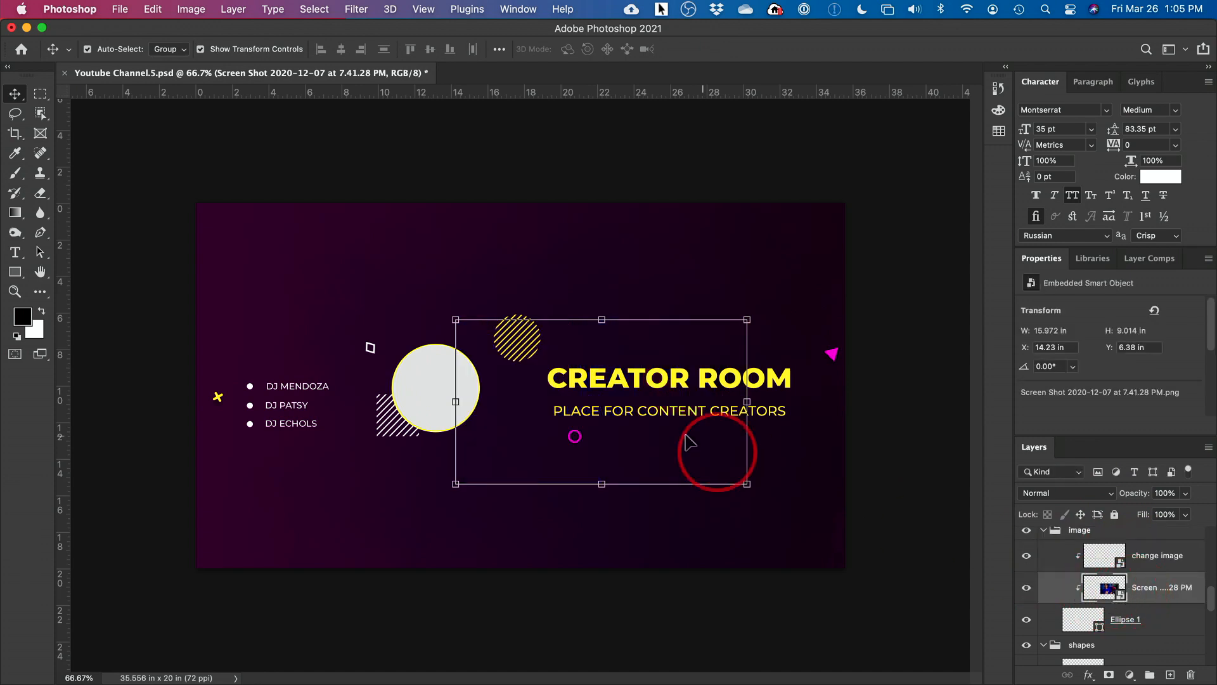
mouse_move(656, 466)
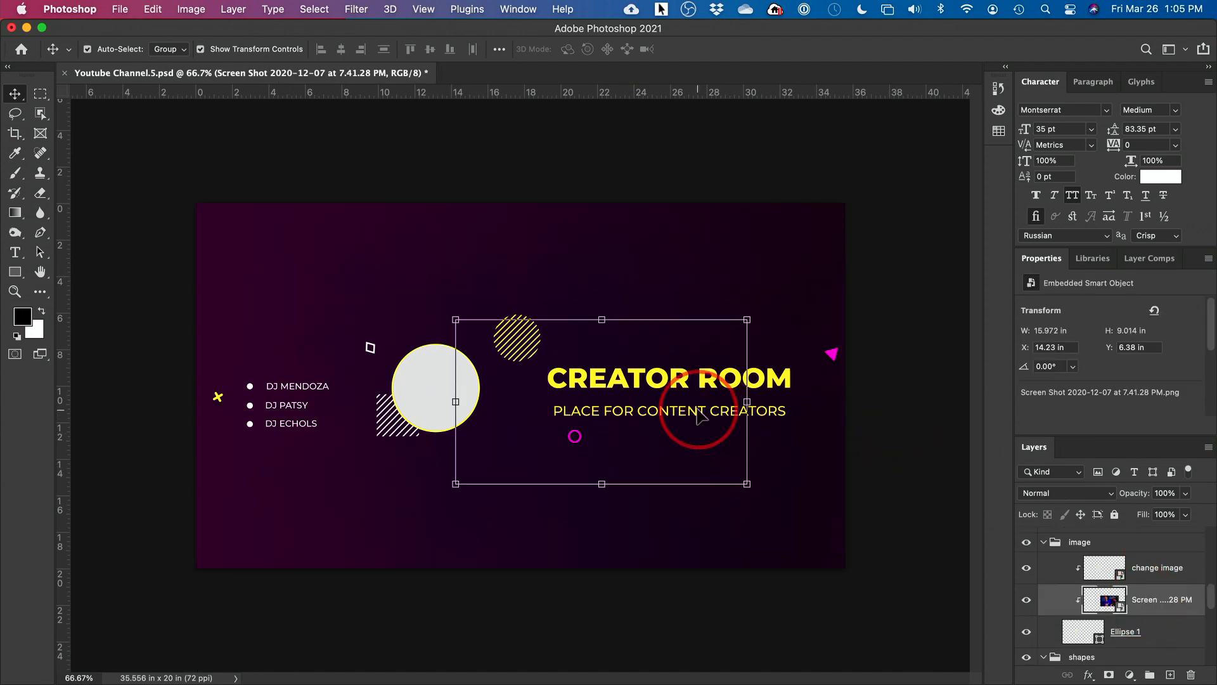
mouse_move(586, 395)
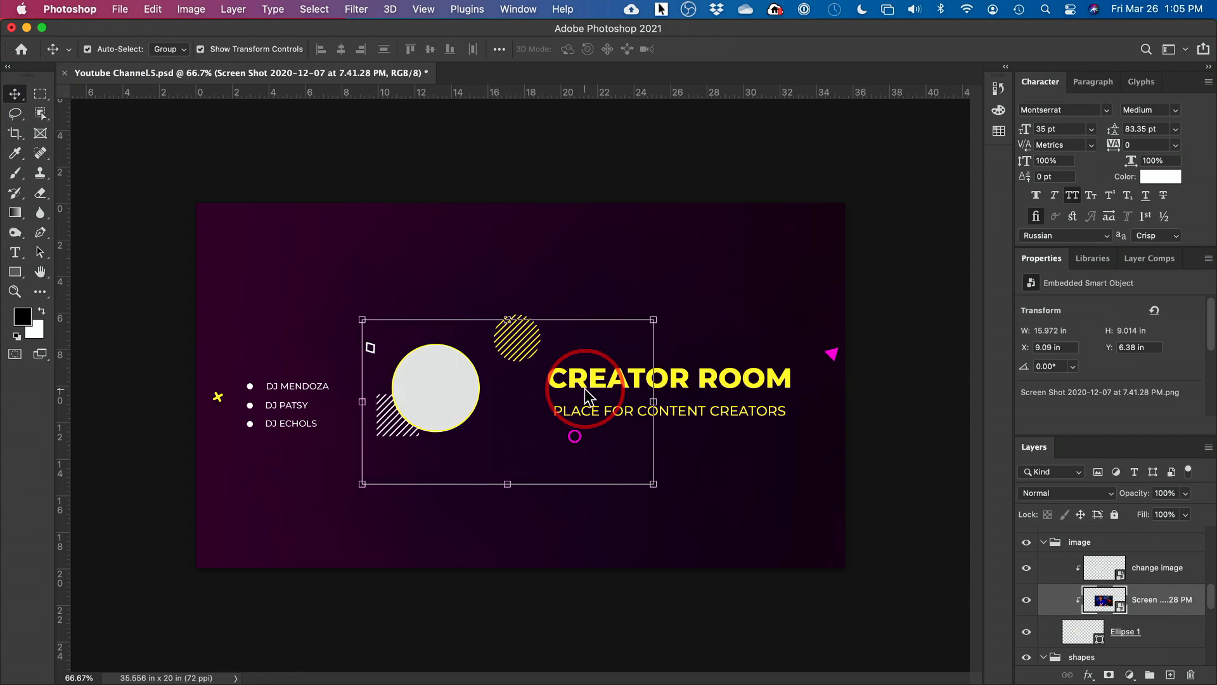
click(1027, 568)
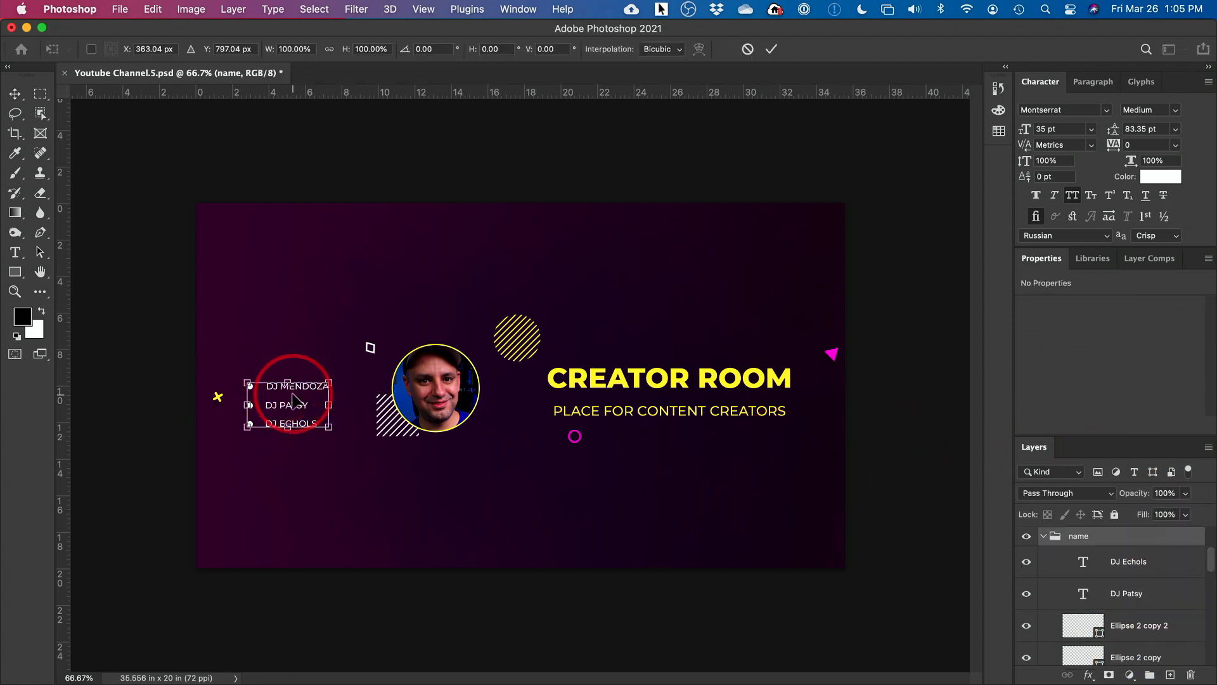
Retype the bullet list names with topics such as VIDEO CREATION and YOUTUBE GROWTH.
click(1127, 561)
text(VIDEO)
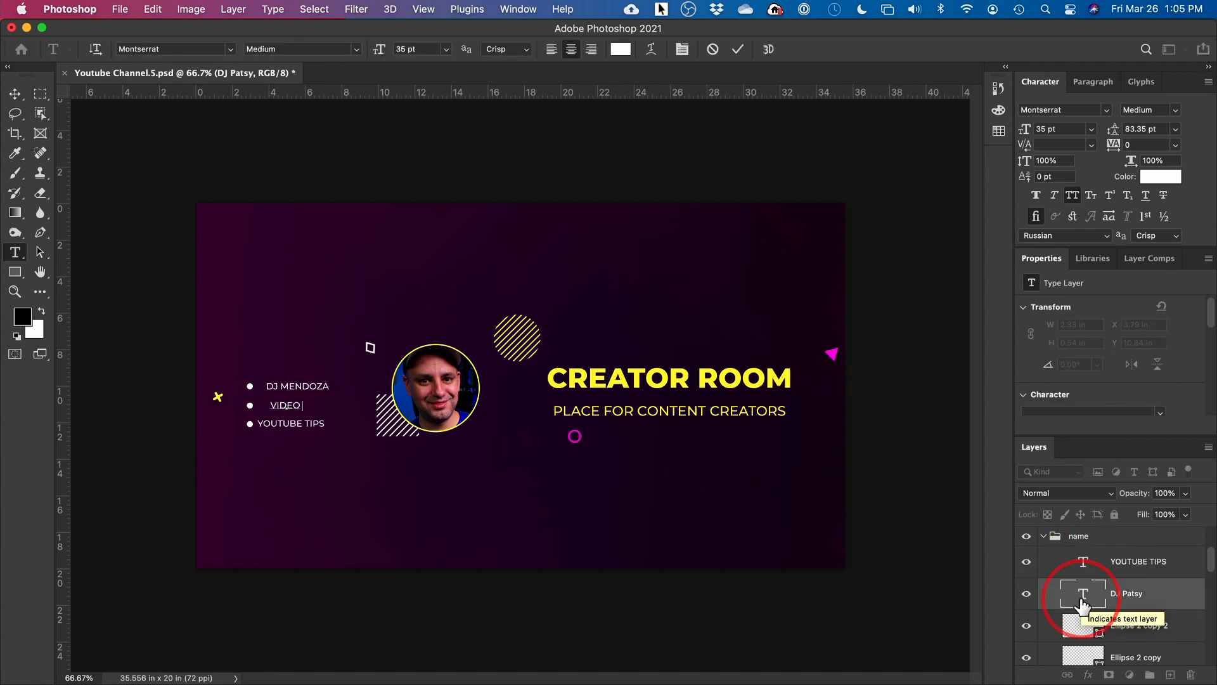
text(CREATION)
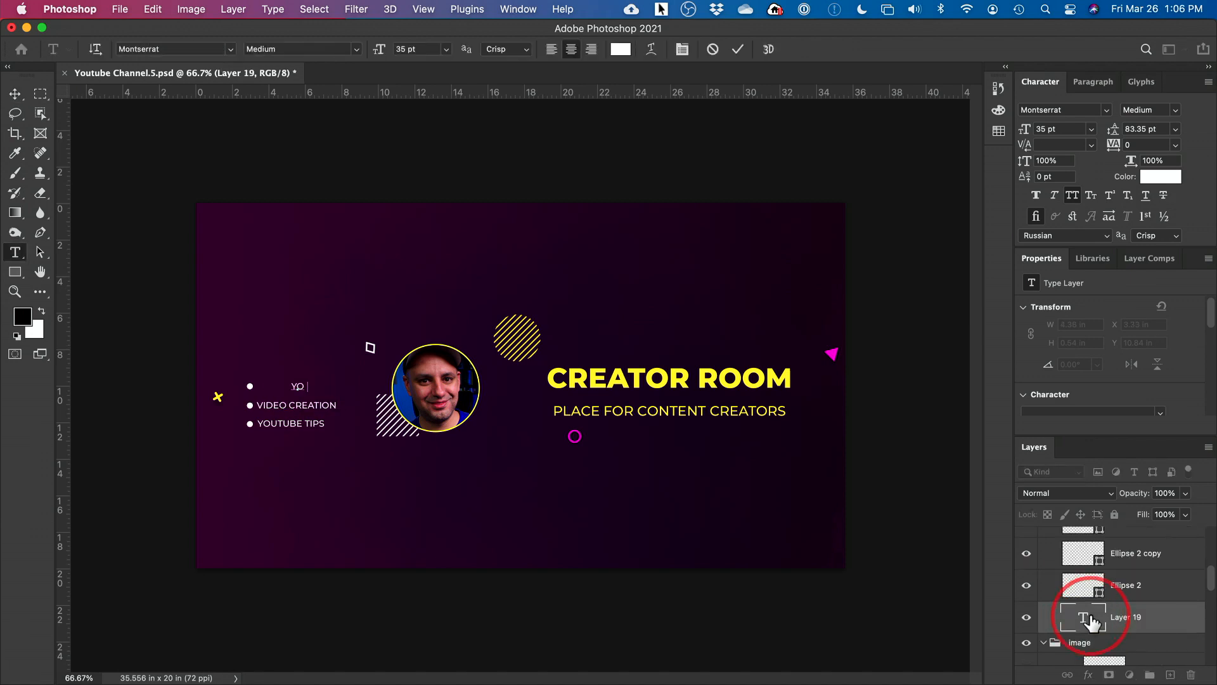
text(YOUTUBE GROWTH)
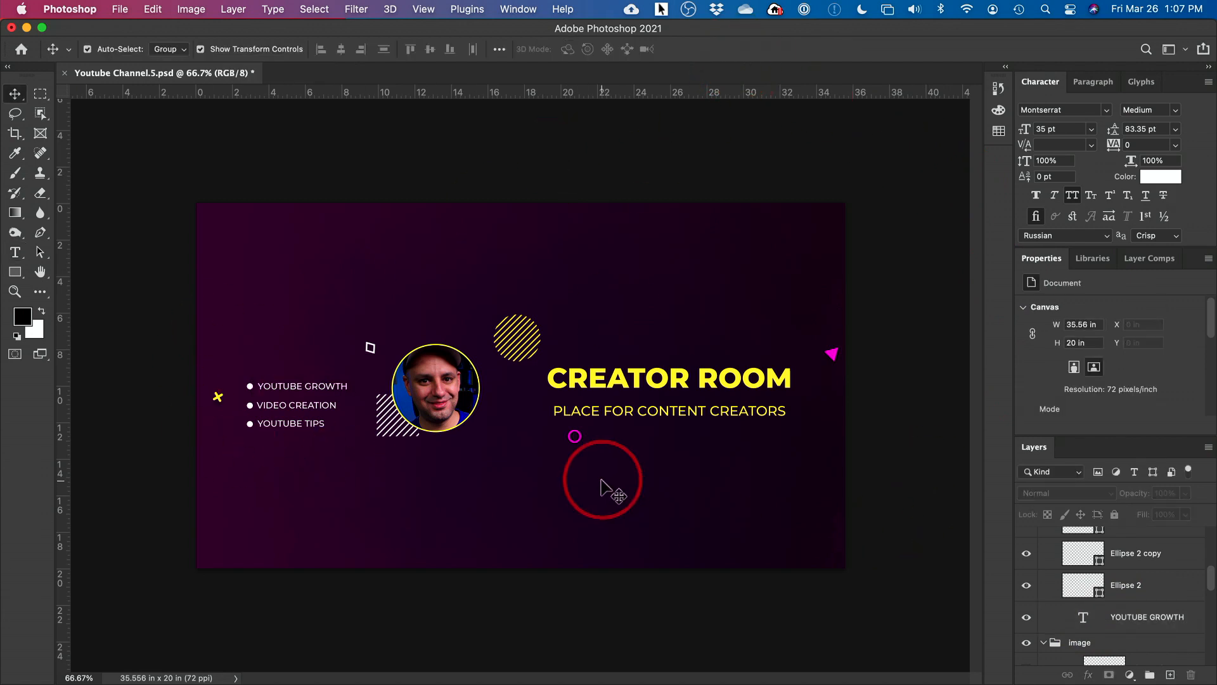
drag(602, 478, 625, 435)
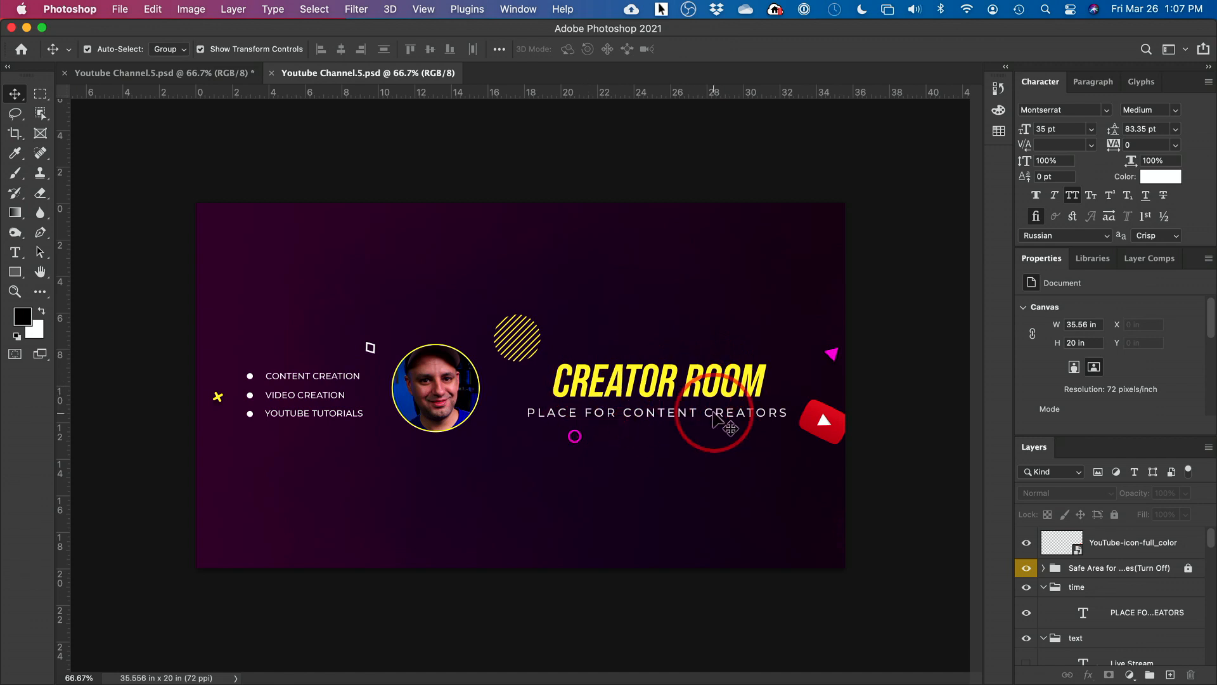
Bring up the File menu for the finished YouTube-logo banner.
click(120, 10)
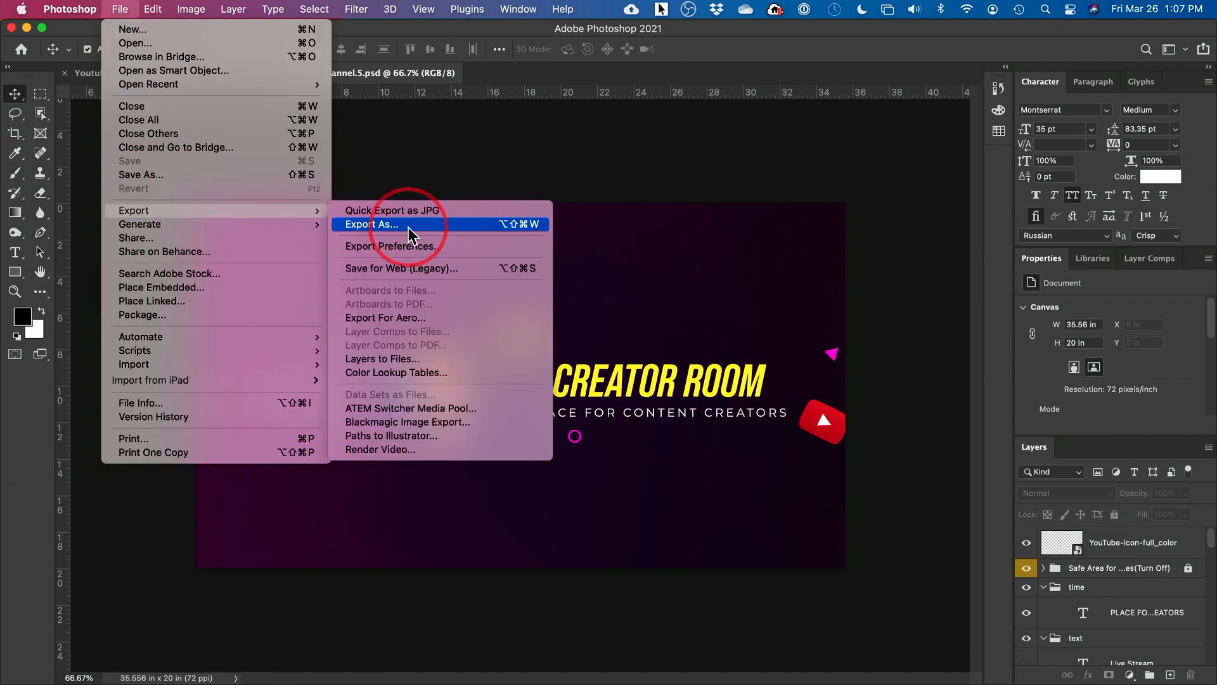
Export the banner as a PNG without transparency into the Howfinity Creator Room folder.
click(370, 224)
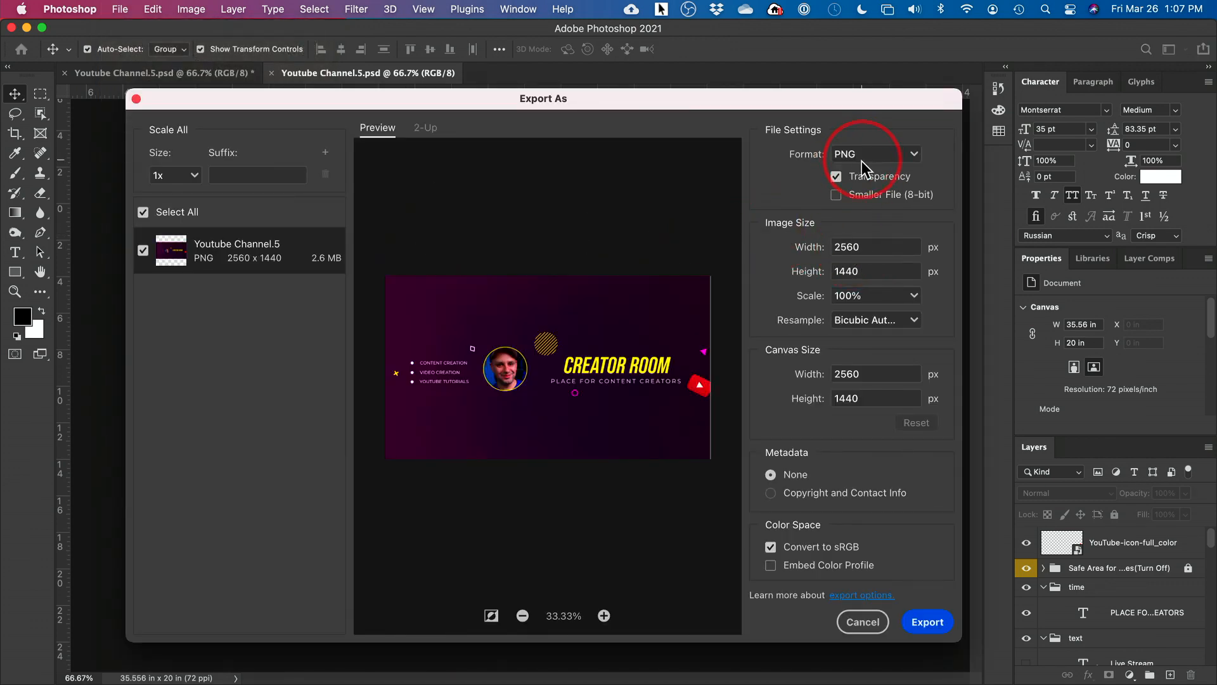
click(836, 176)
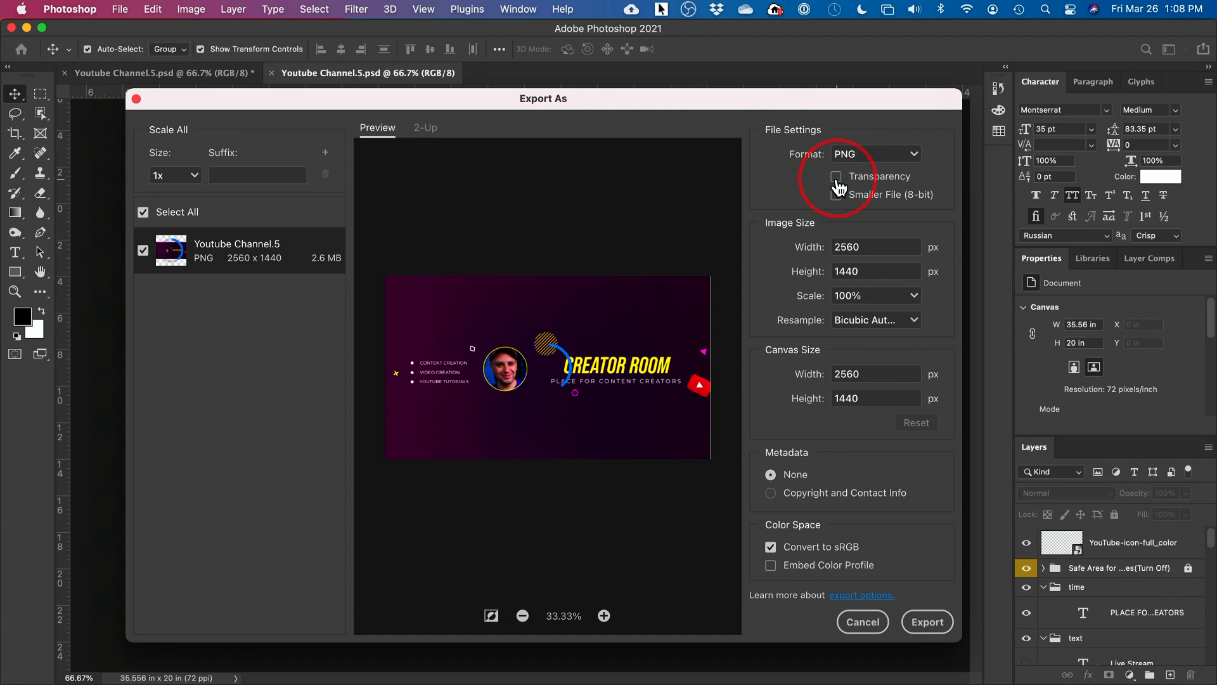
click(927, 621)
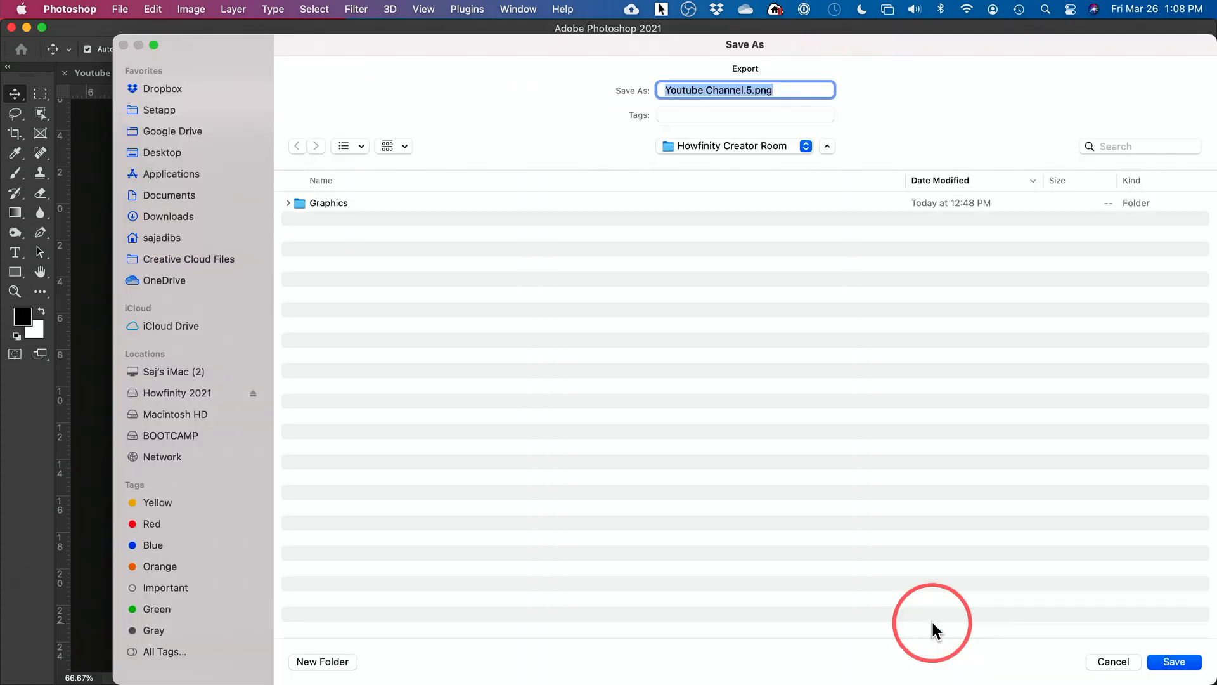
double_click(328, 203)
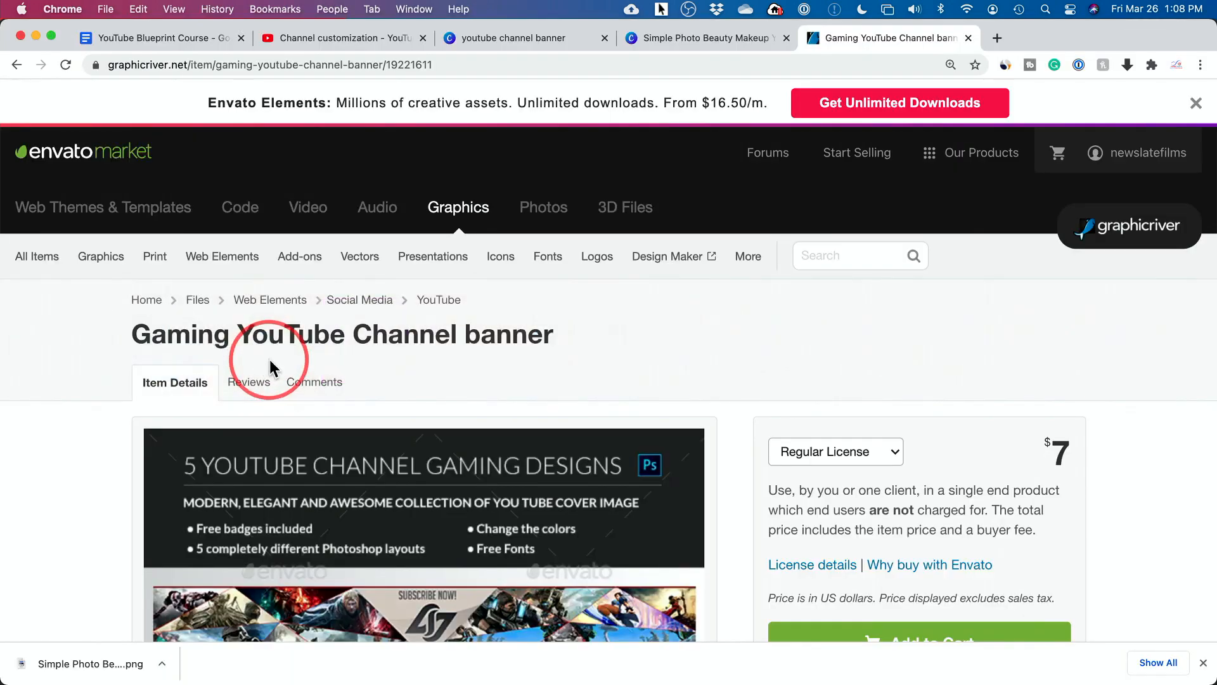
Upload the Creator Room PNG as the channel banner and confirm the adjusted crop.
click(339, 37)
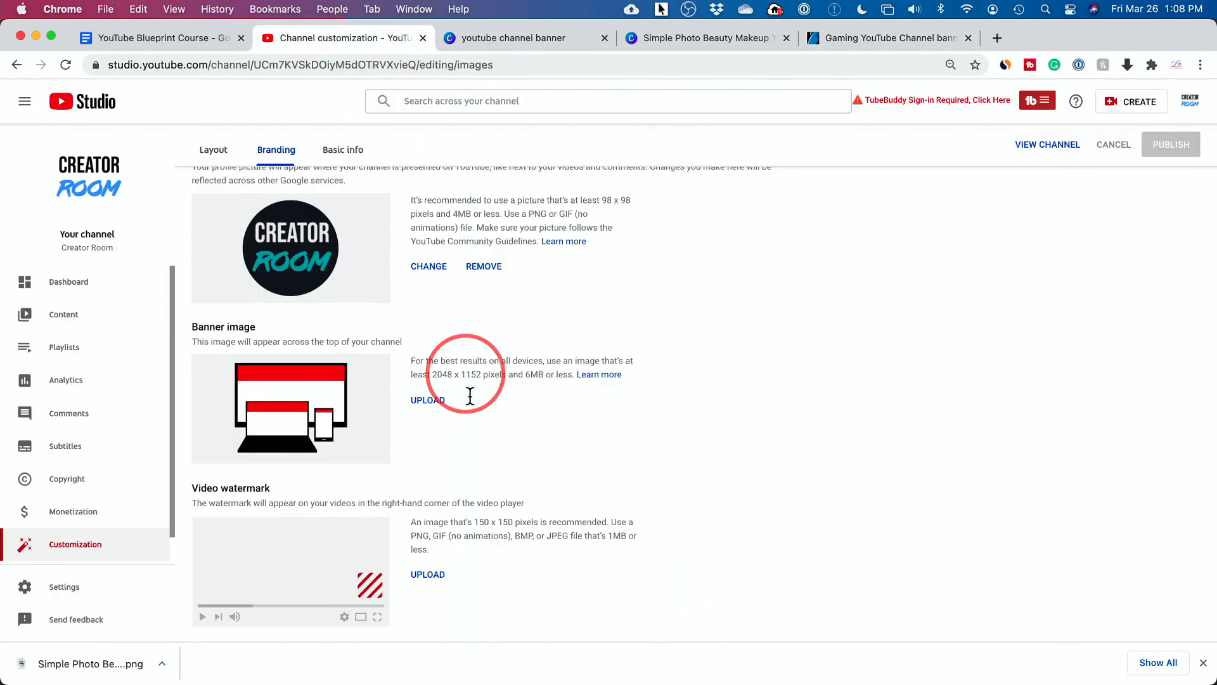
click(427, 400)
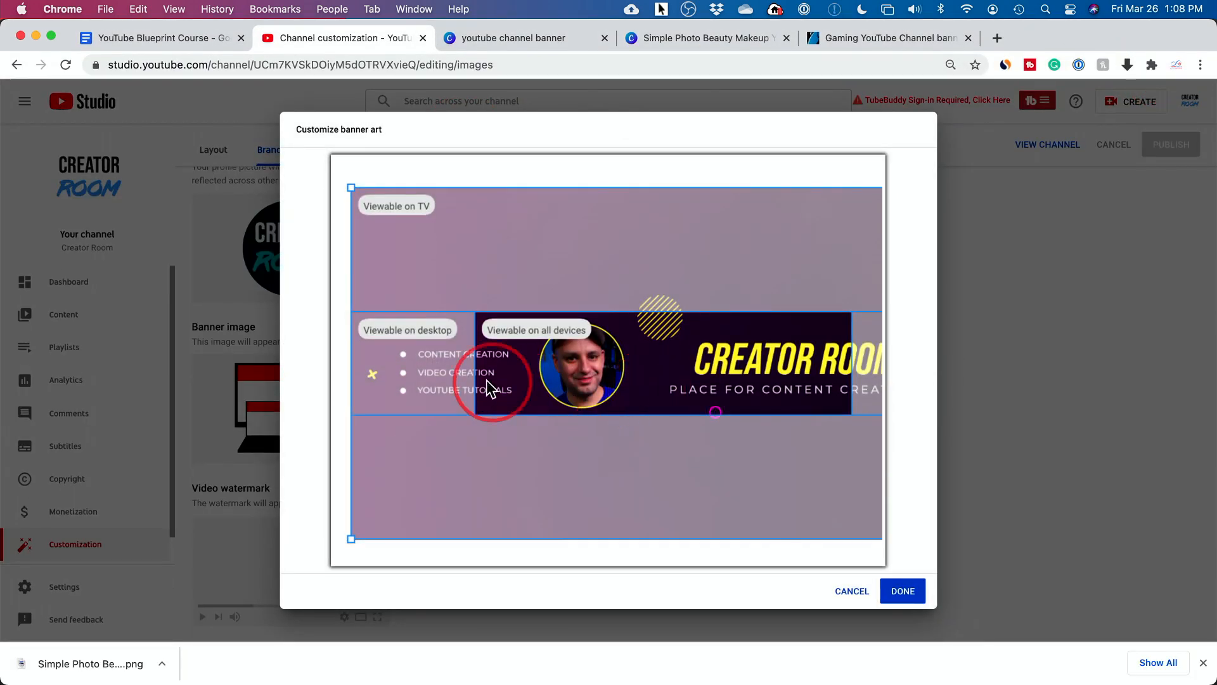
drag(488, 388, 544, 380)
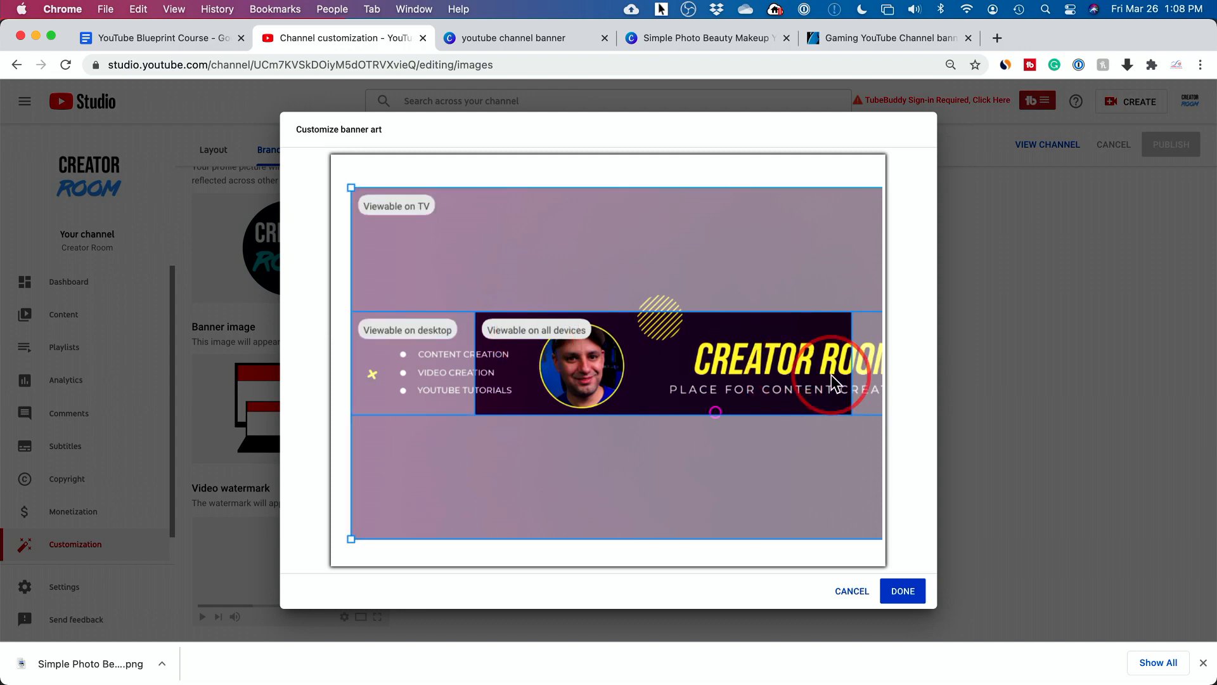
drag(833, 380, 468, 252)
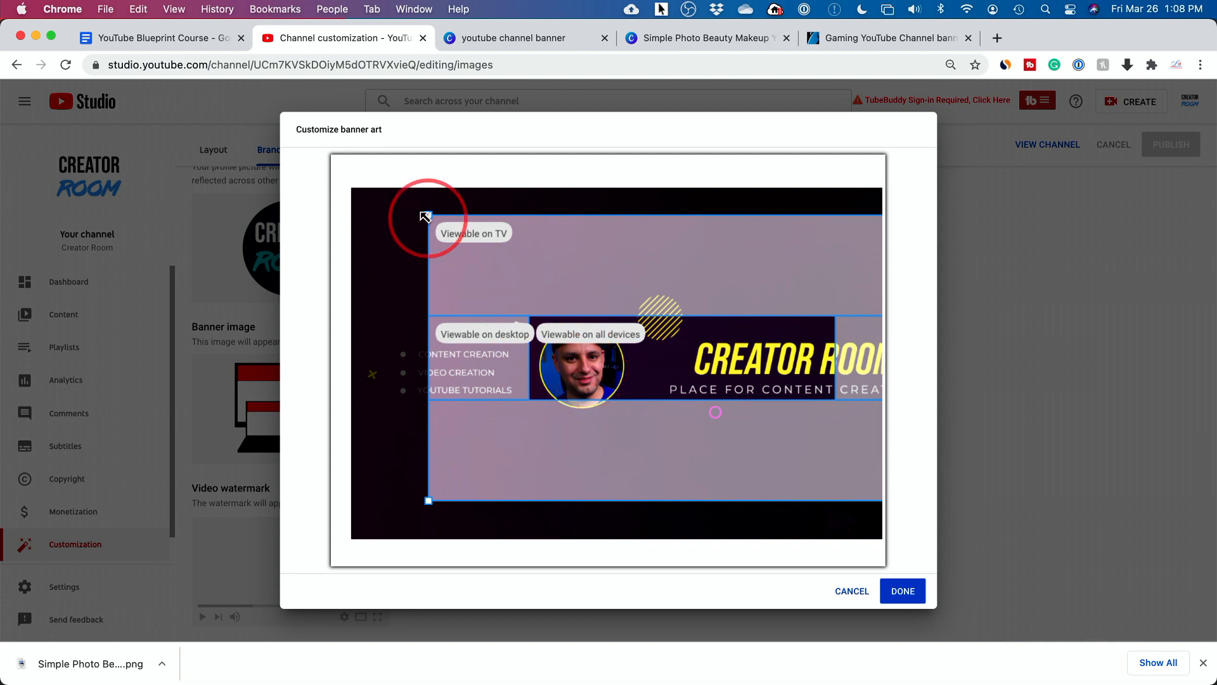
click(902, 591)
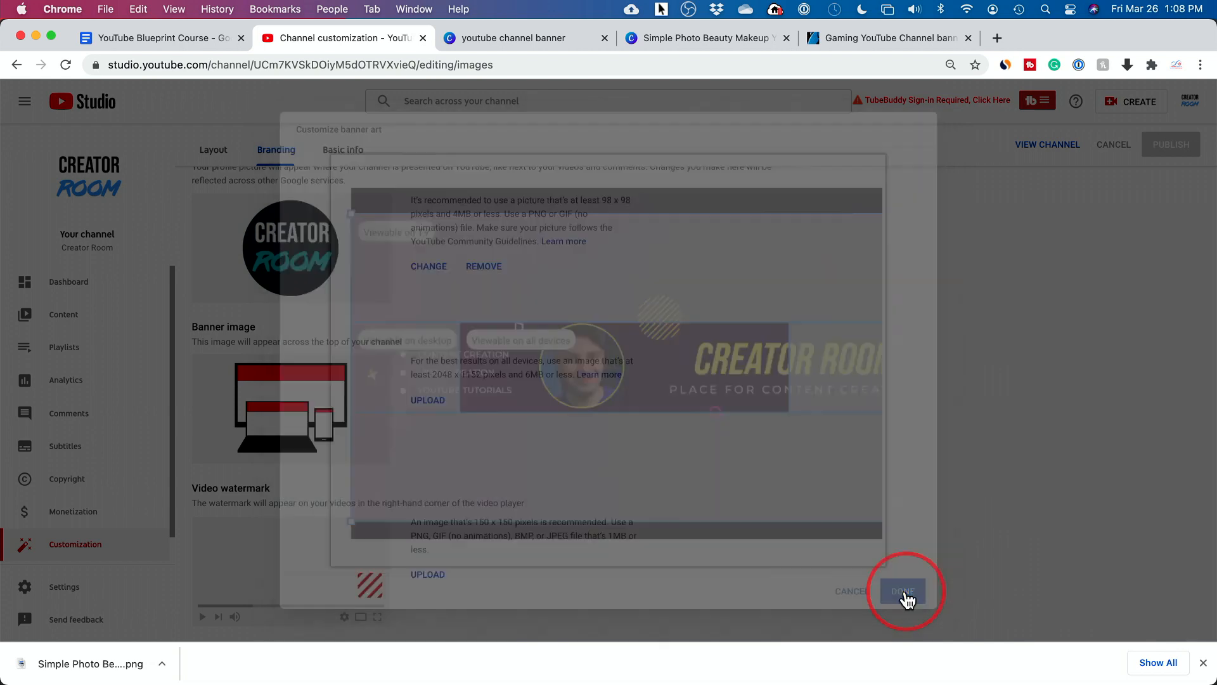
click(902, 591)
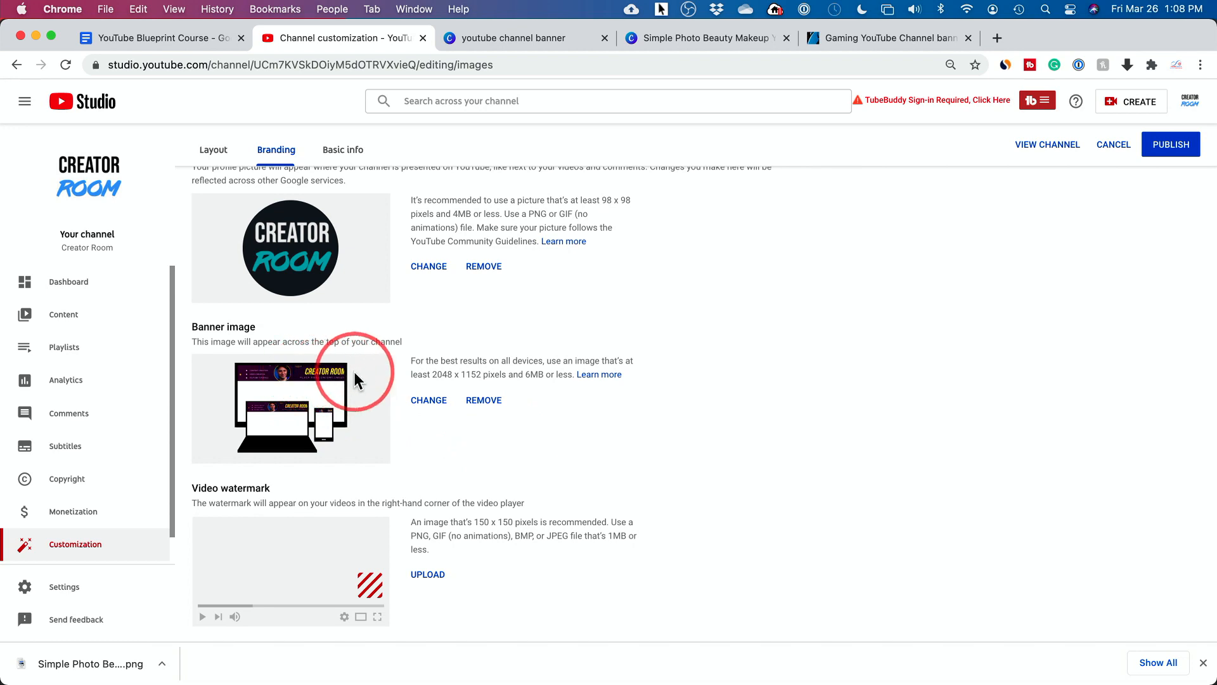
mouse_move(476, 370)
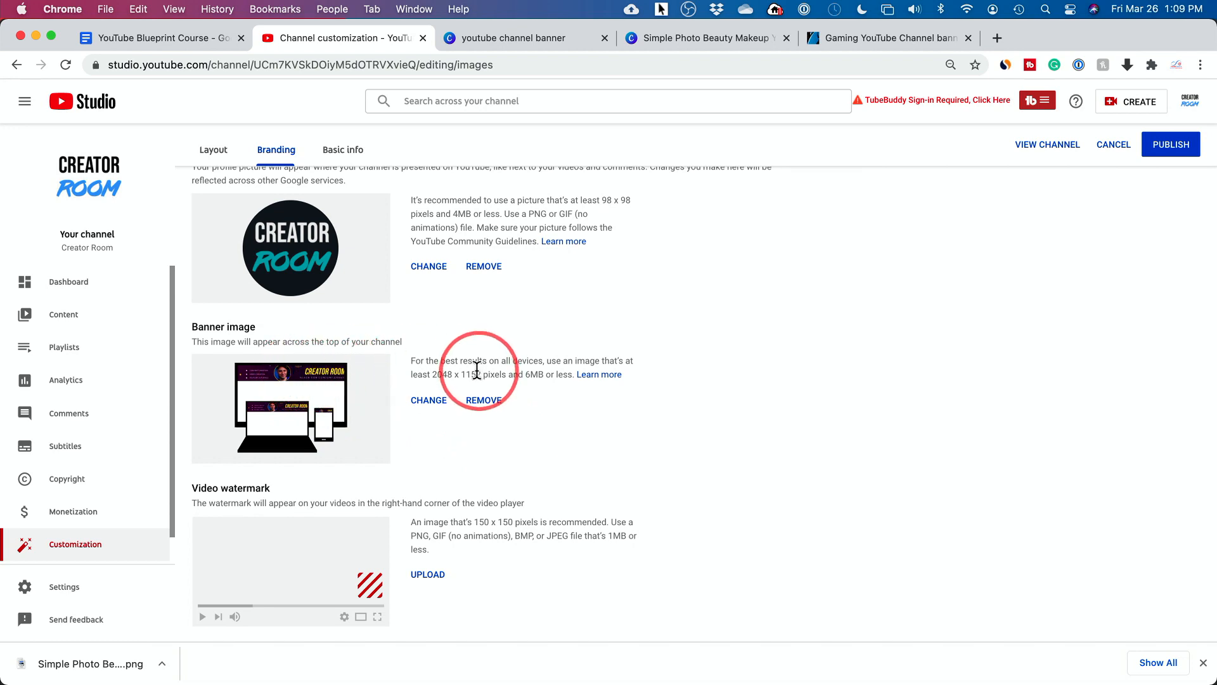
Switch from YouTube Studio back to the CREATOR ROOM banner in Photoshop.
key(cmd+tab)
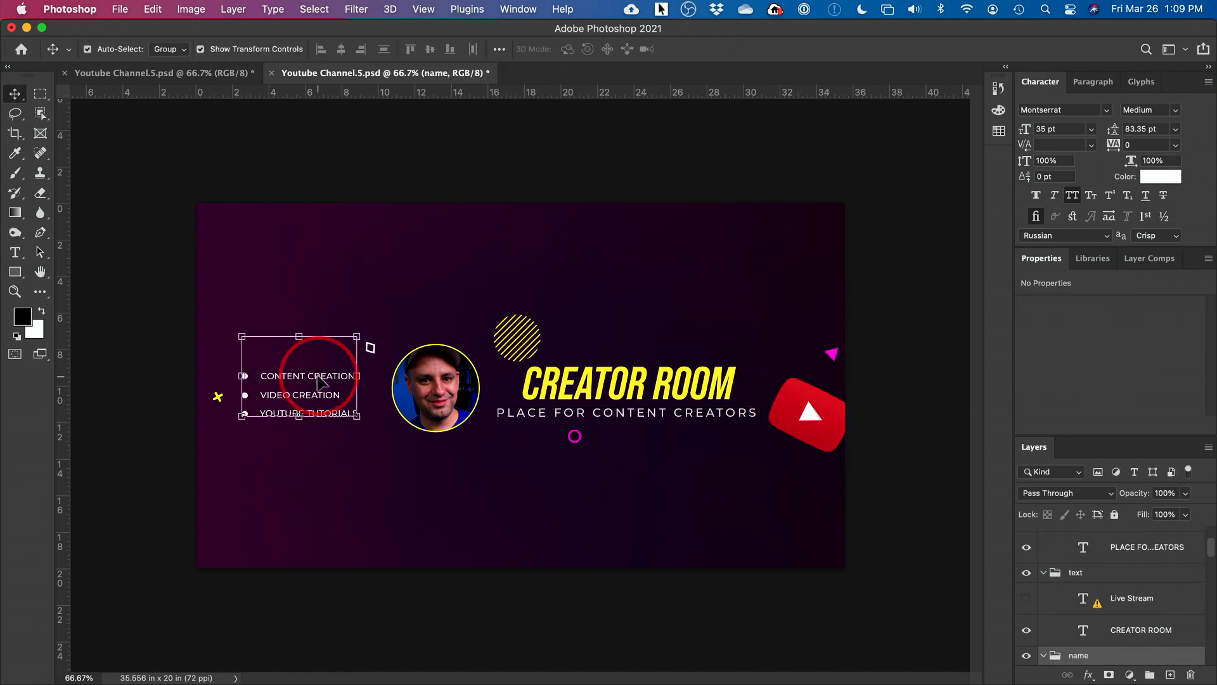
Drag the bullet list of topics slightly left on the banner.
drag(310, 376, 272, 380)
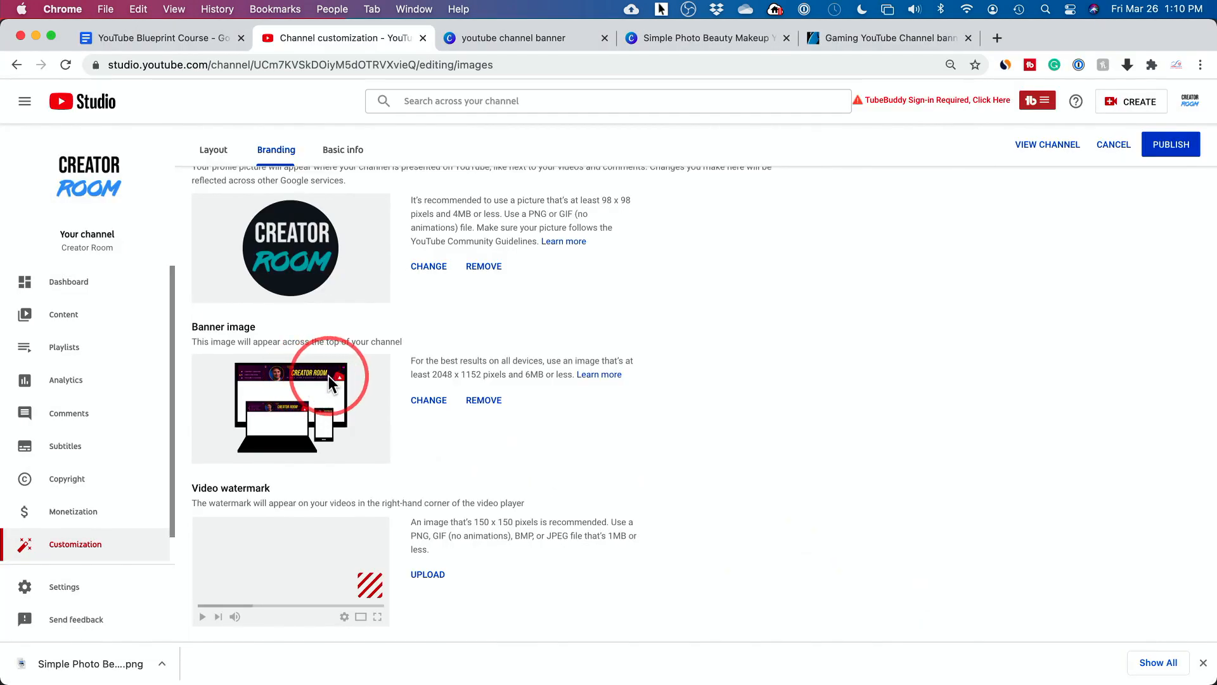
mouse_move(284, 369)
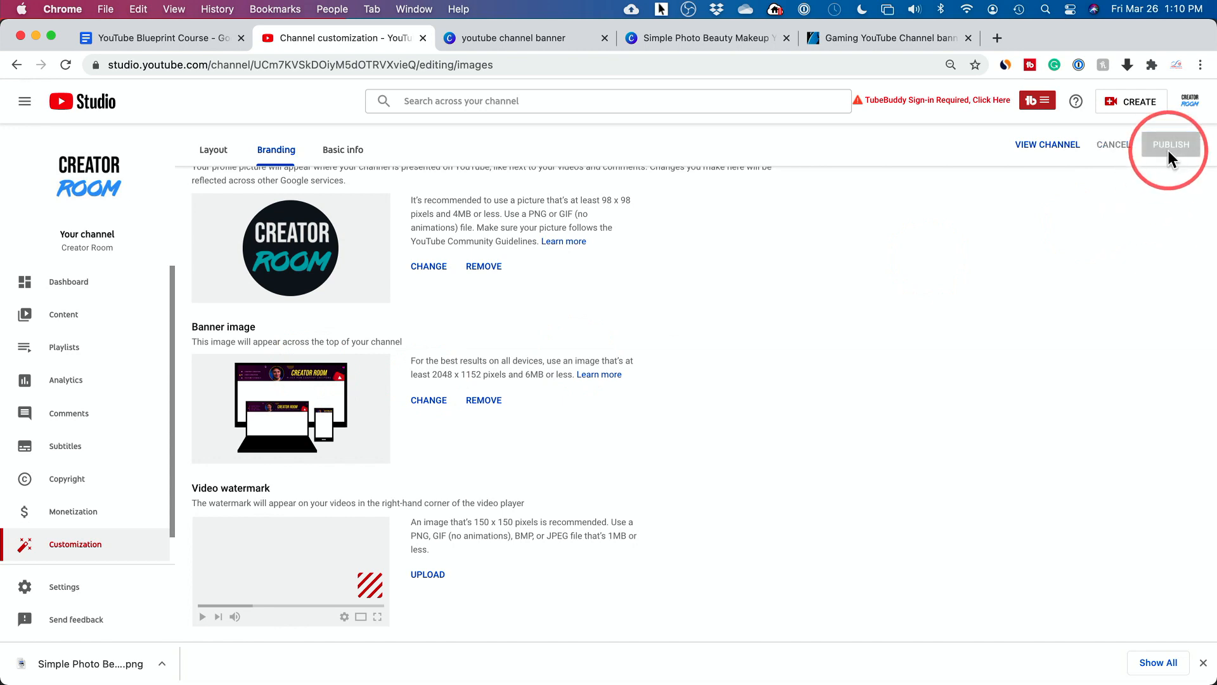
mouse_move(1048, 144)
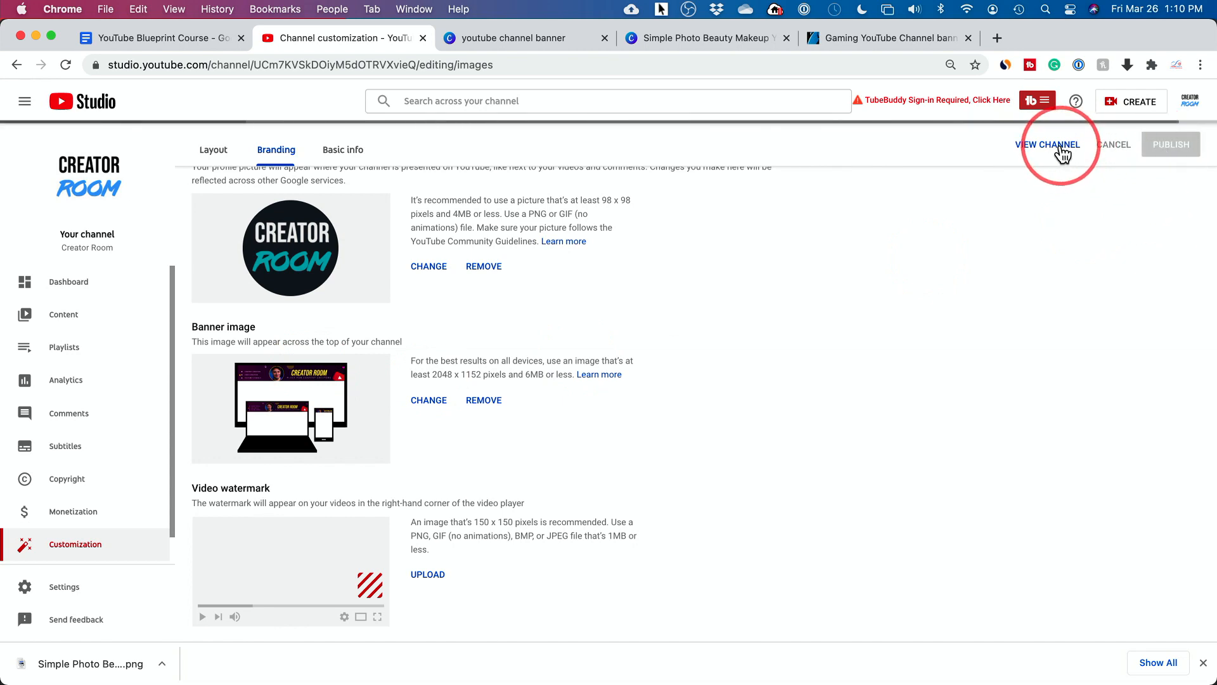
Open the public channel page to view the published CREATOR ROOM banner.
click(1049, 145)
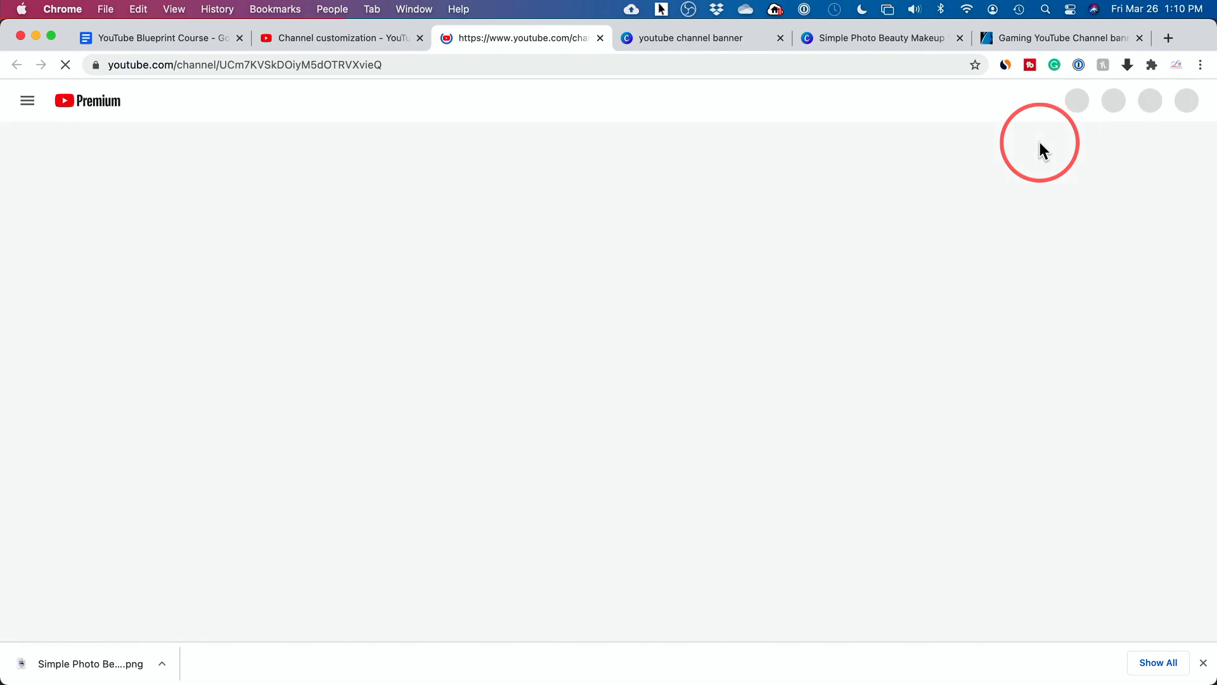